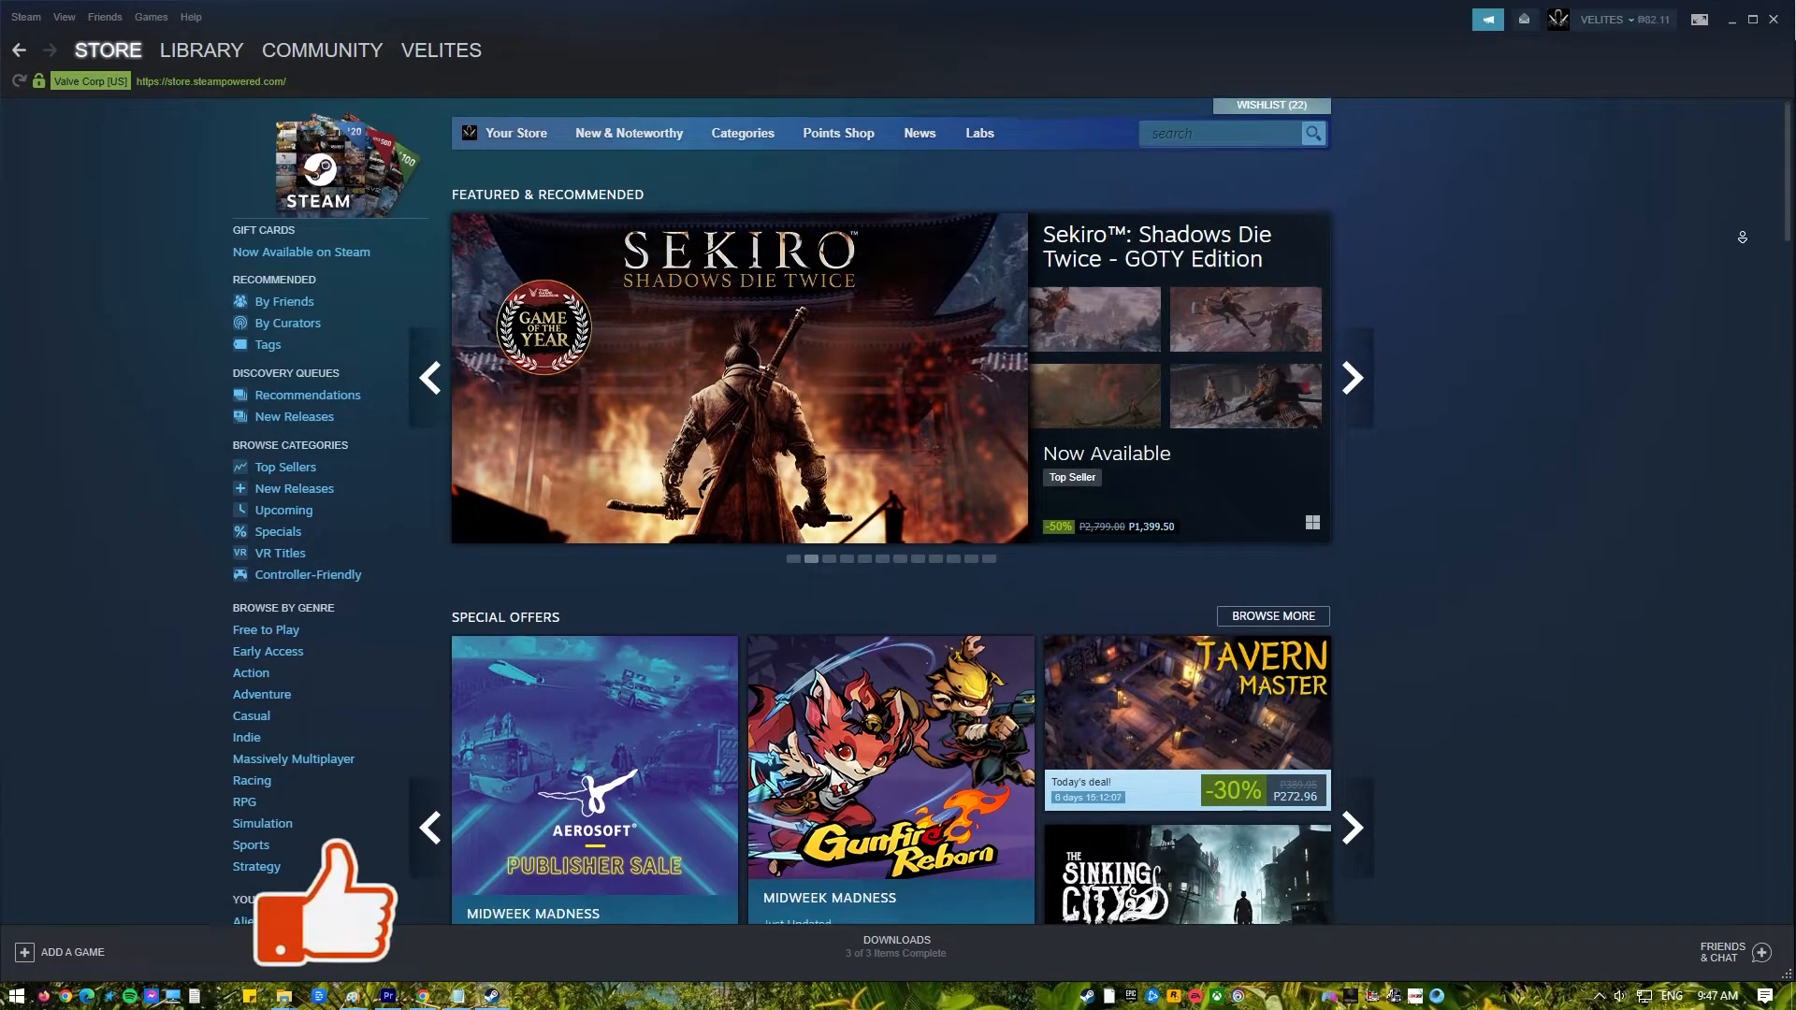
- Scroll down through the Steam page, clicking one item along the way
{"action": "scroll", "scroll_direction": "down", "scroll_amount": 3}
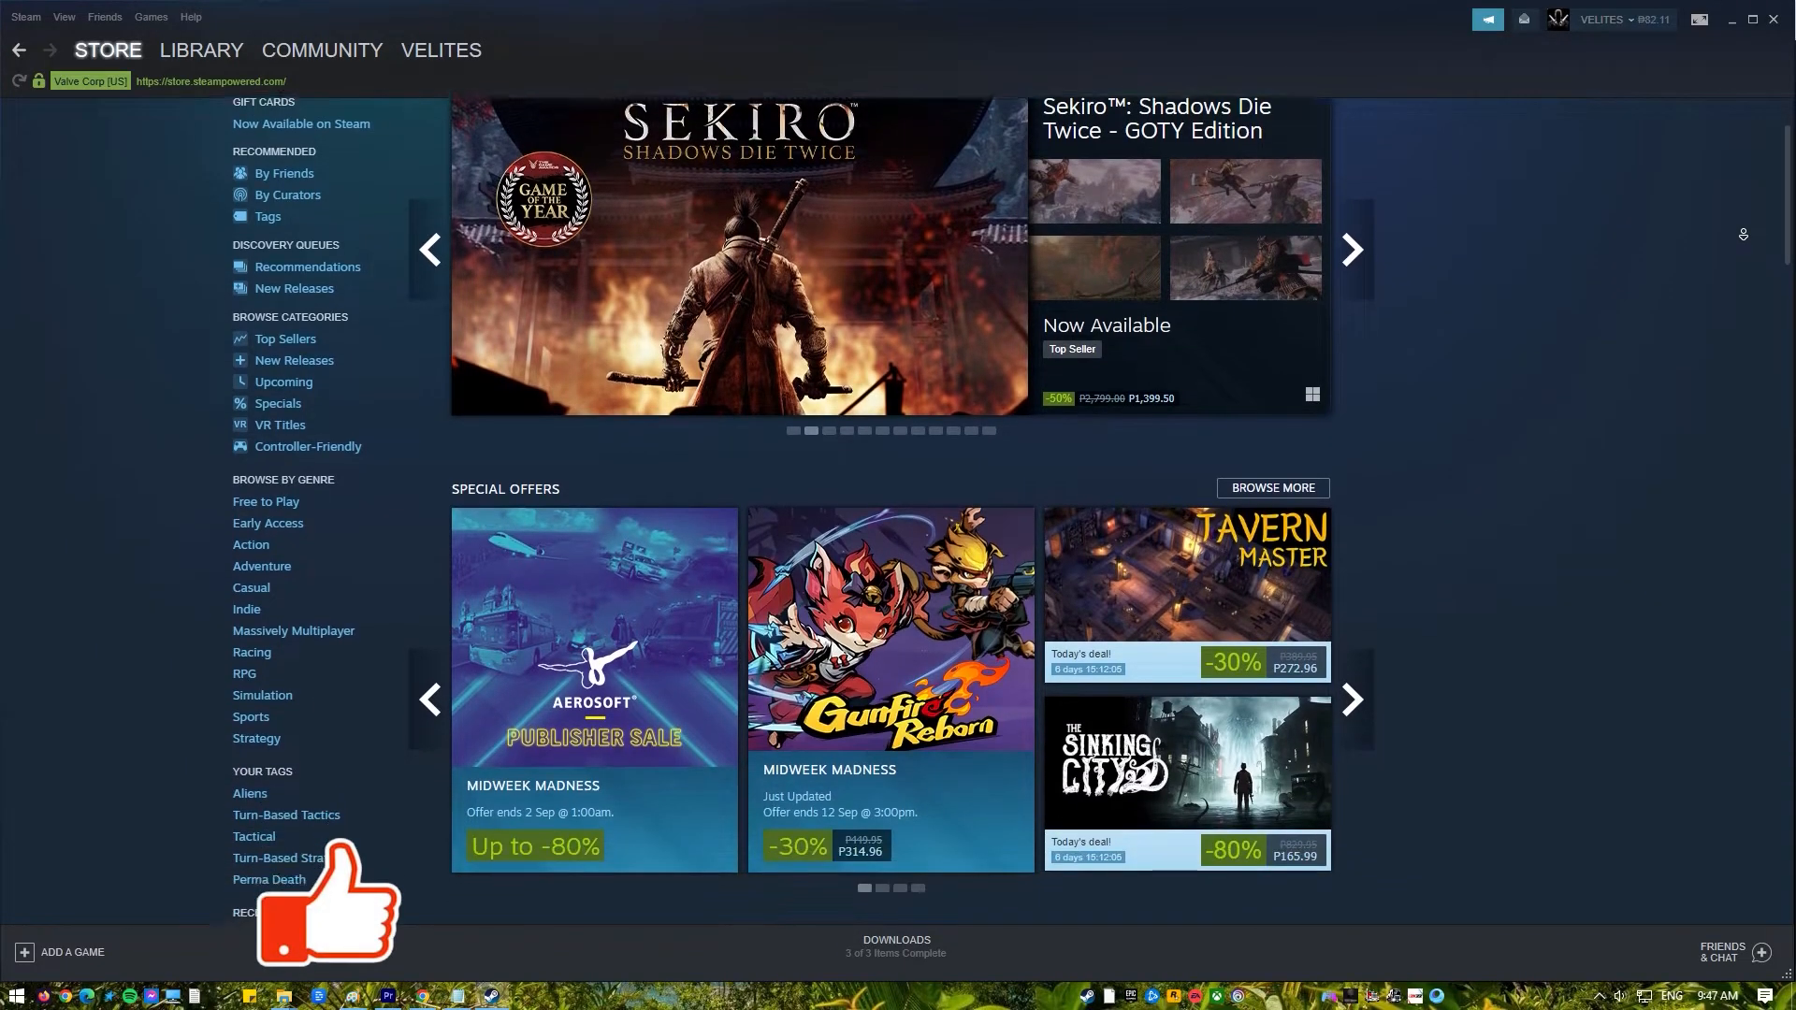
{"action": "scroll", "scroll_direction": "down", "scroll_amount": 3}
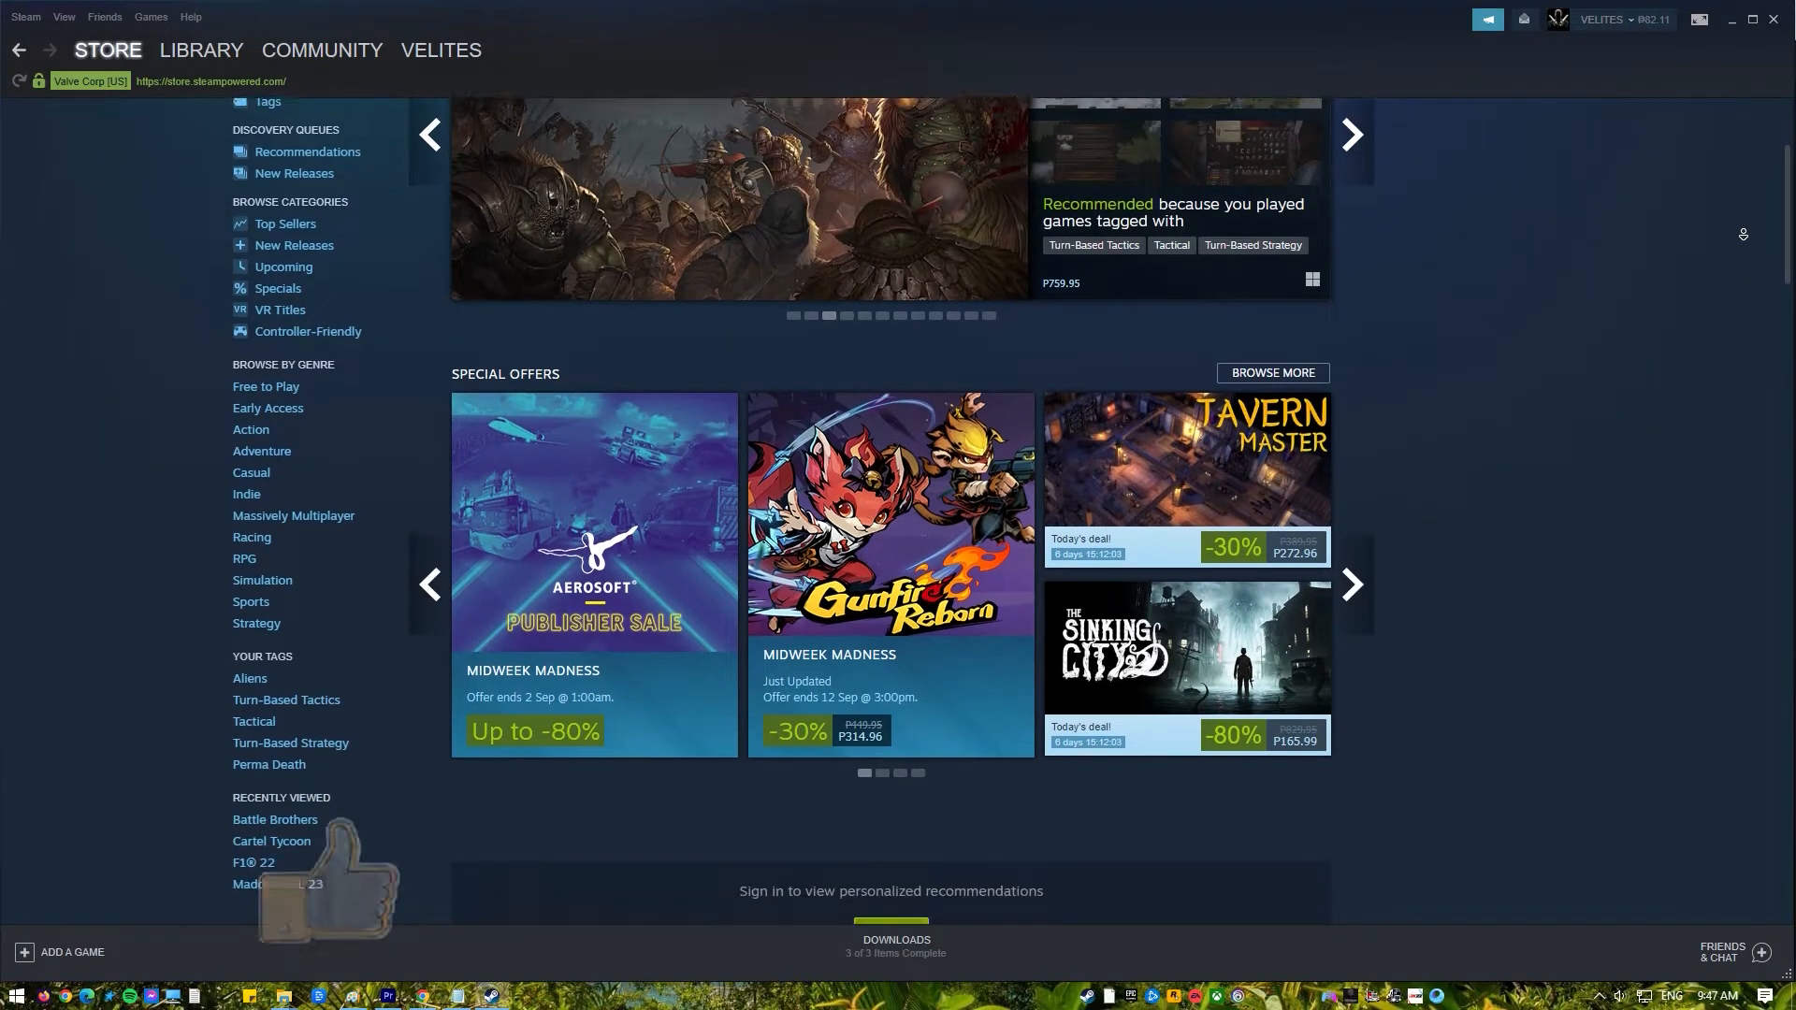
{"action": "scroll", "scroll_direction": "down", "scroll_amount": 3}
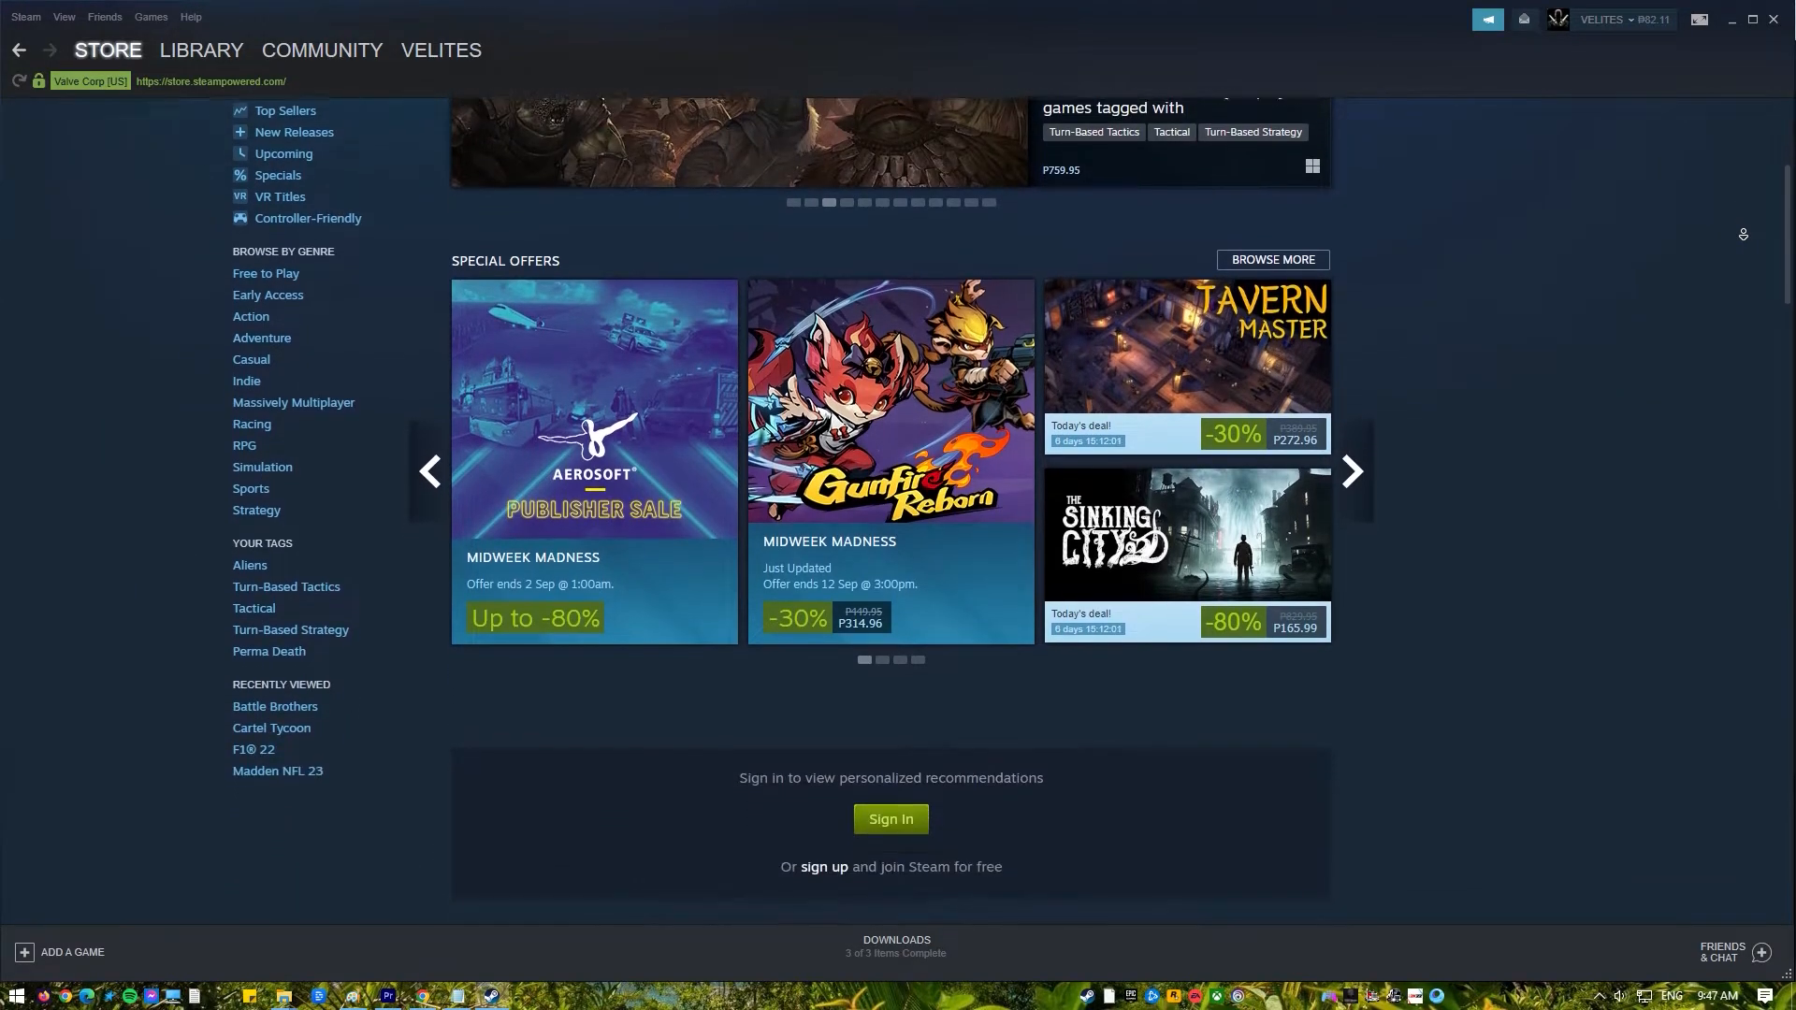
{"action": "scroll", "scroll_direction": "down", "scroll_amount": 3}
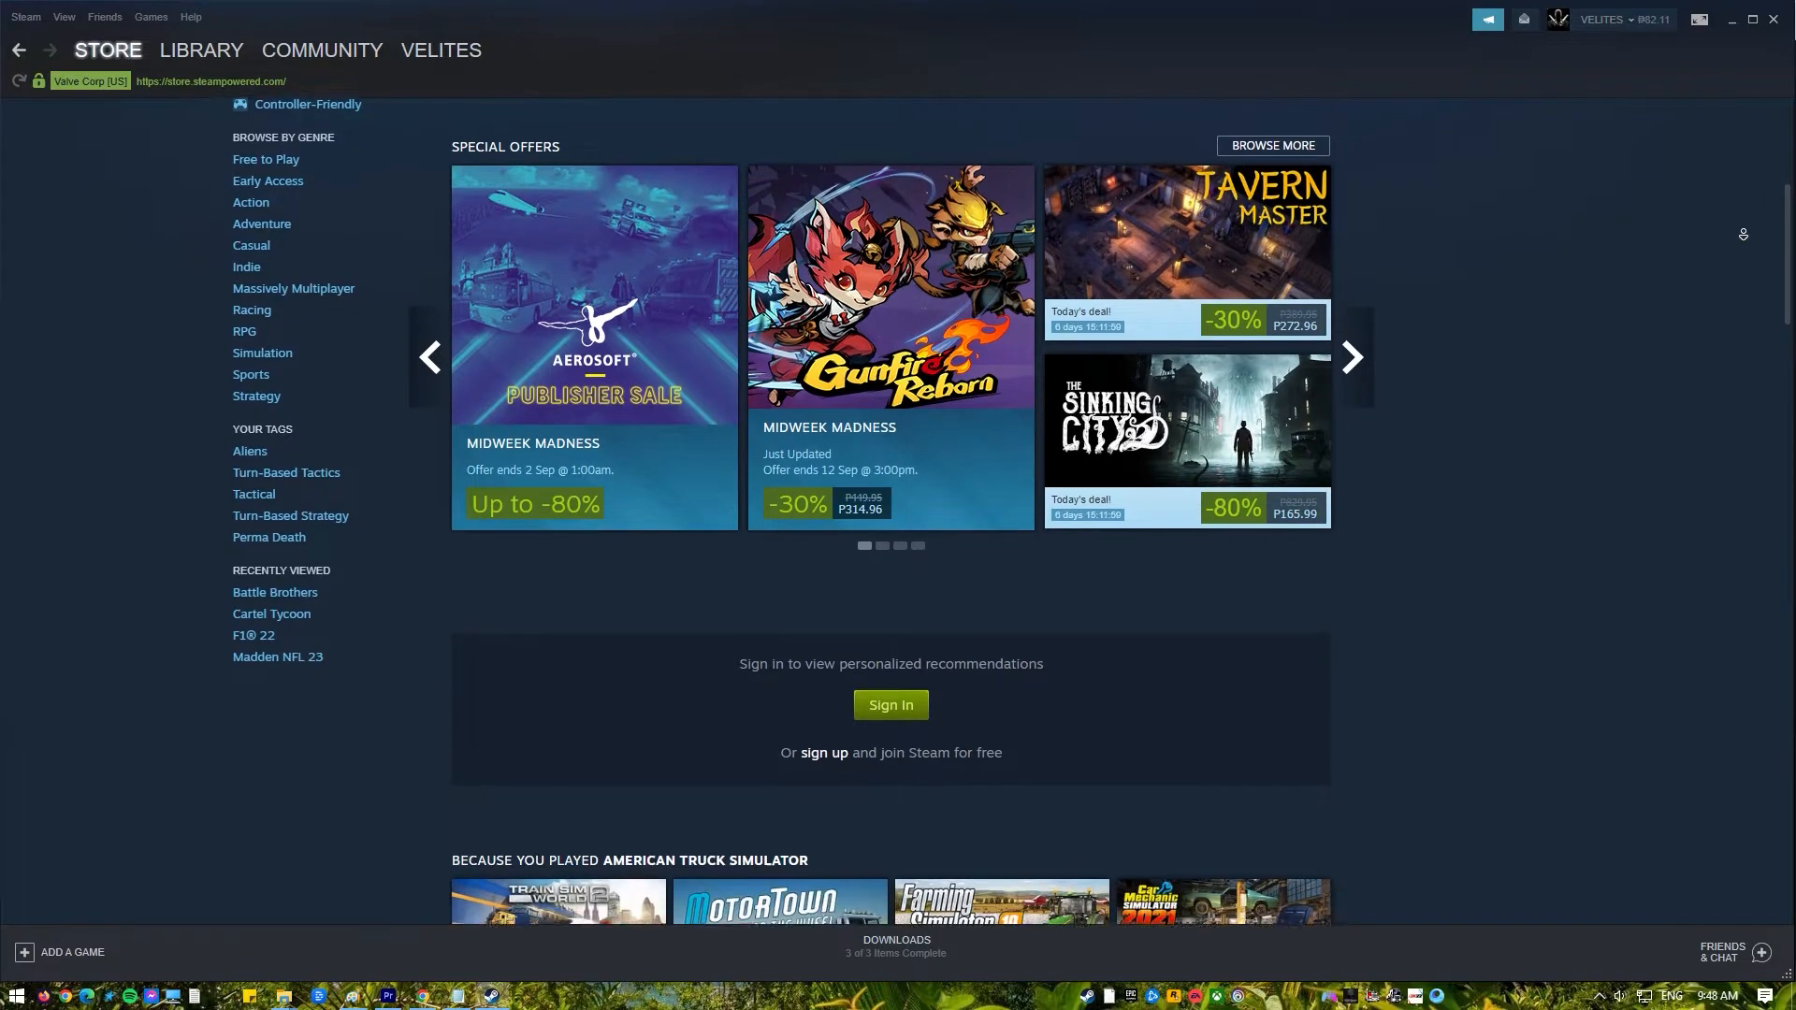
{"action": "scroll", "scroll_direction": "down", "scroll_amount": 3}
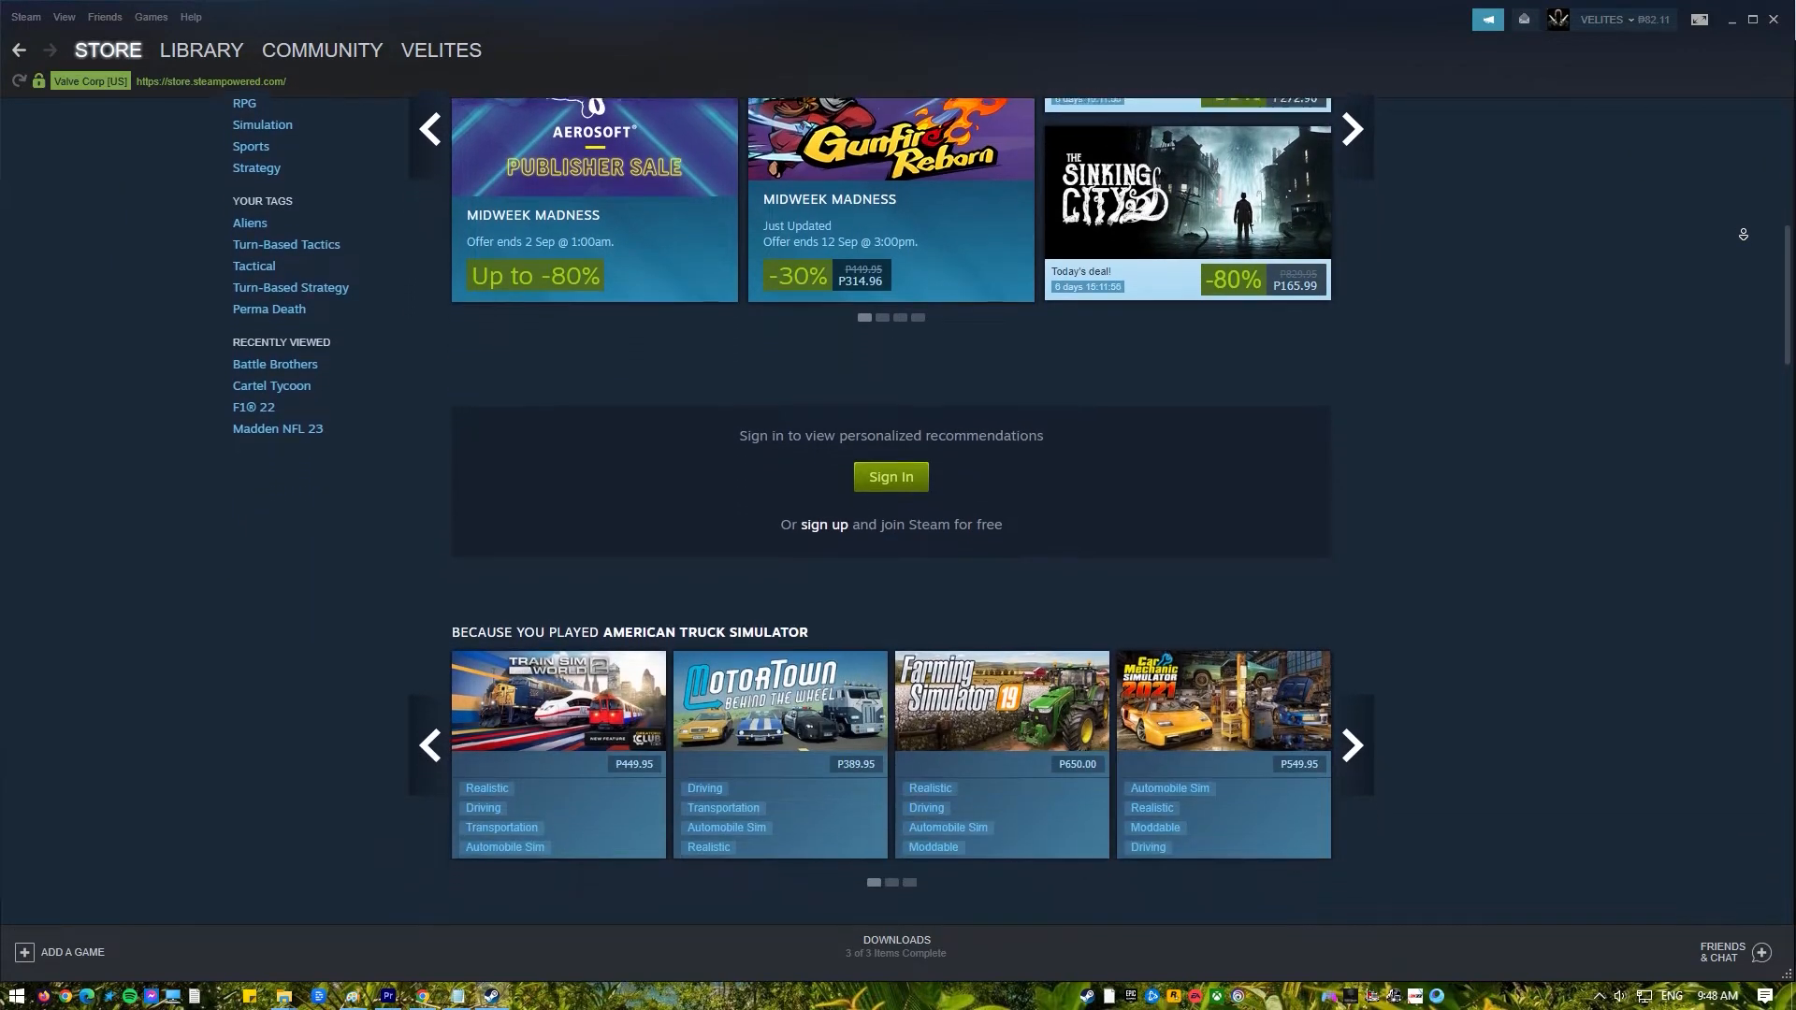
{"action": "scroll", "scroll_direction": "down", "scroll_amount": 3}
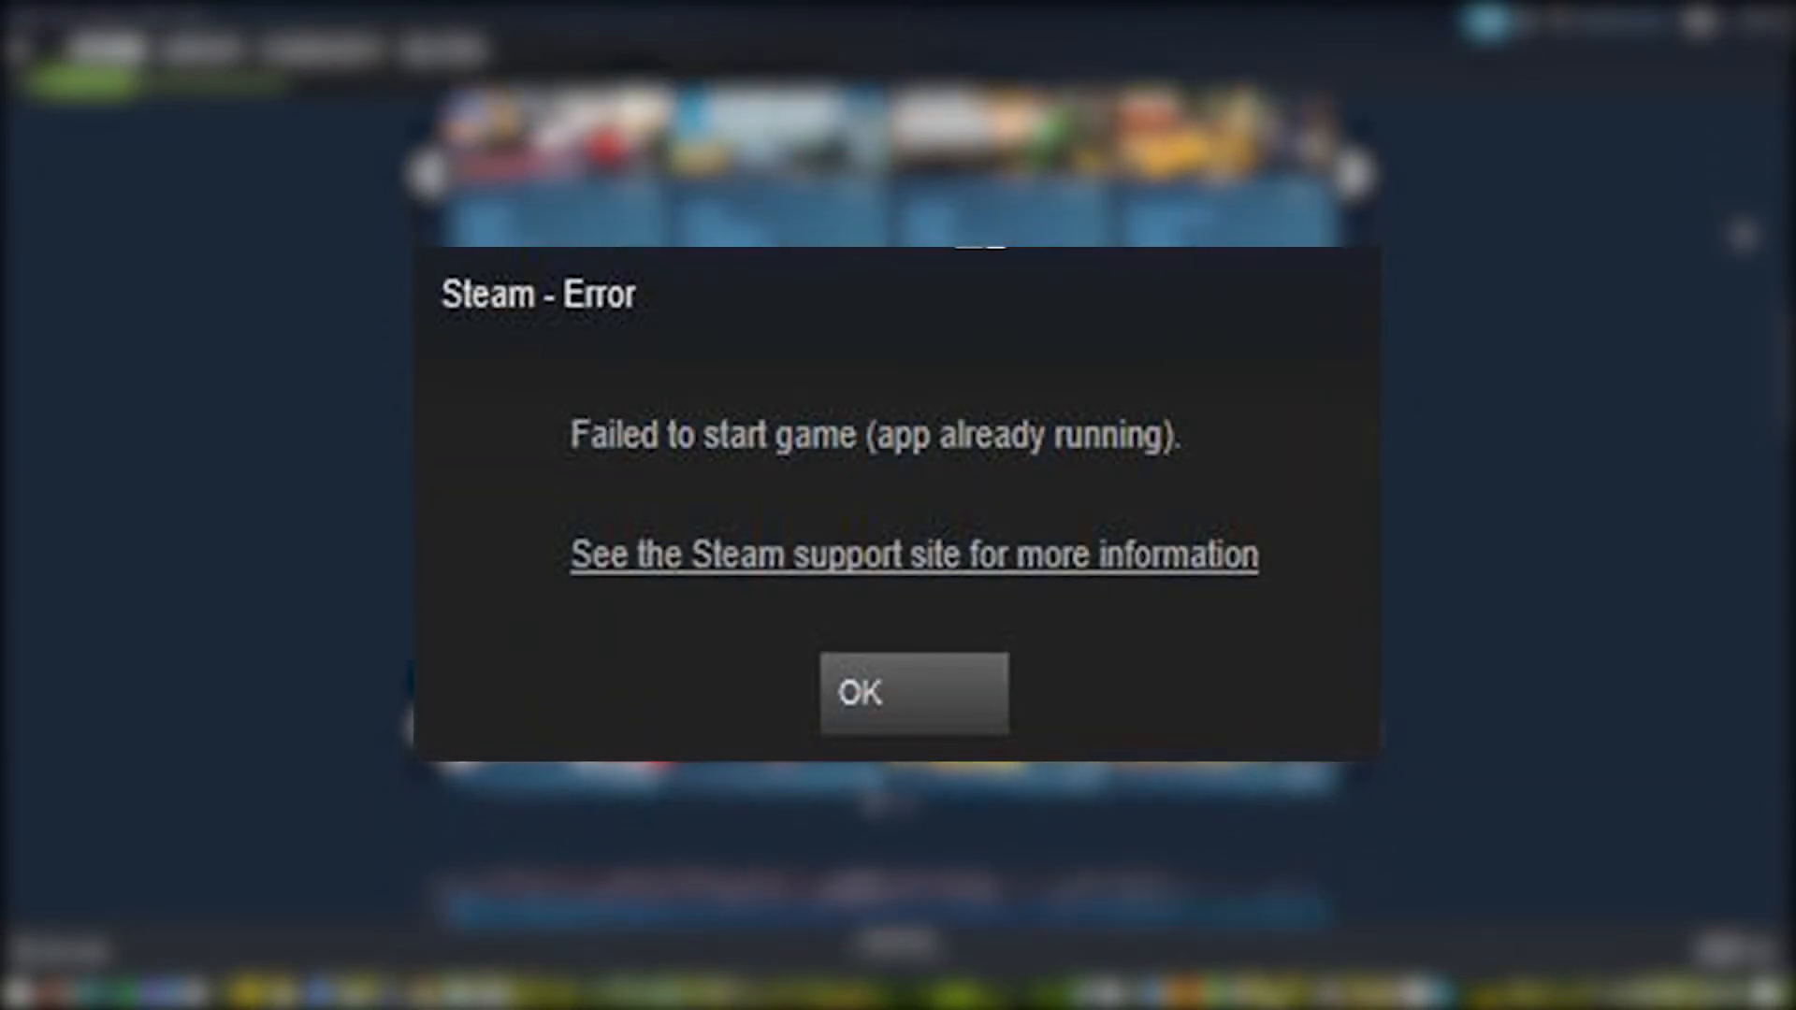
{"action": "left_click", "coordinate": [912, 694]}
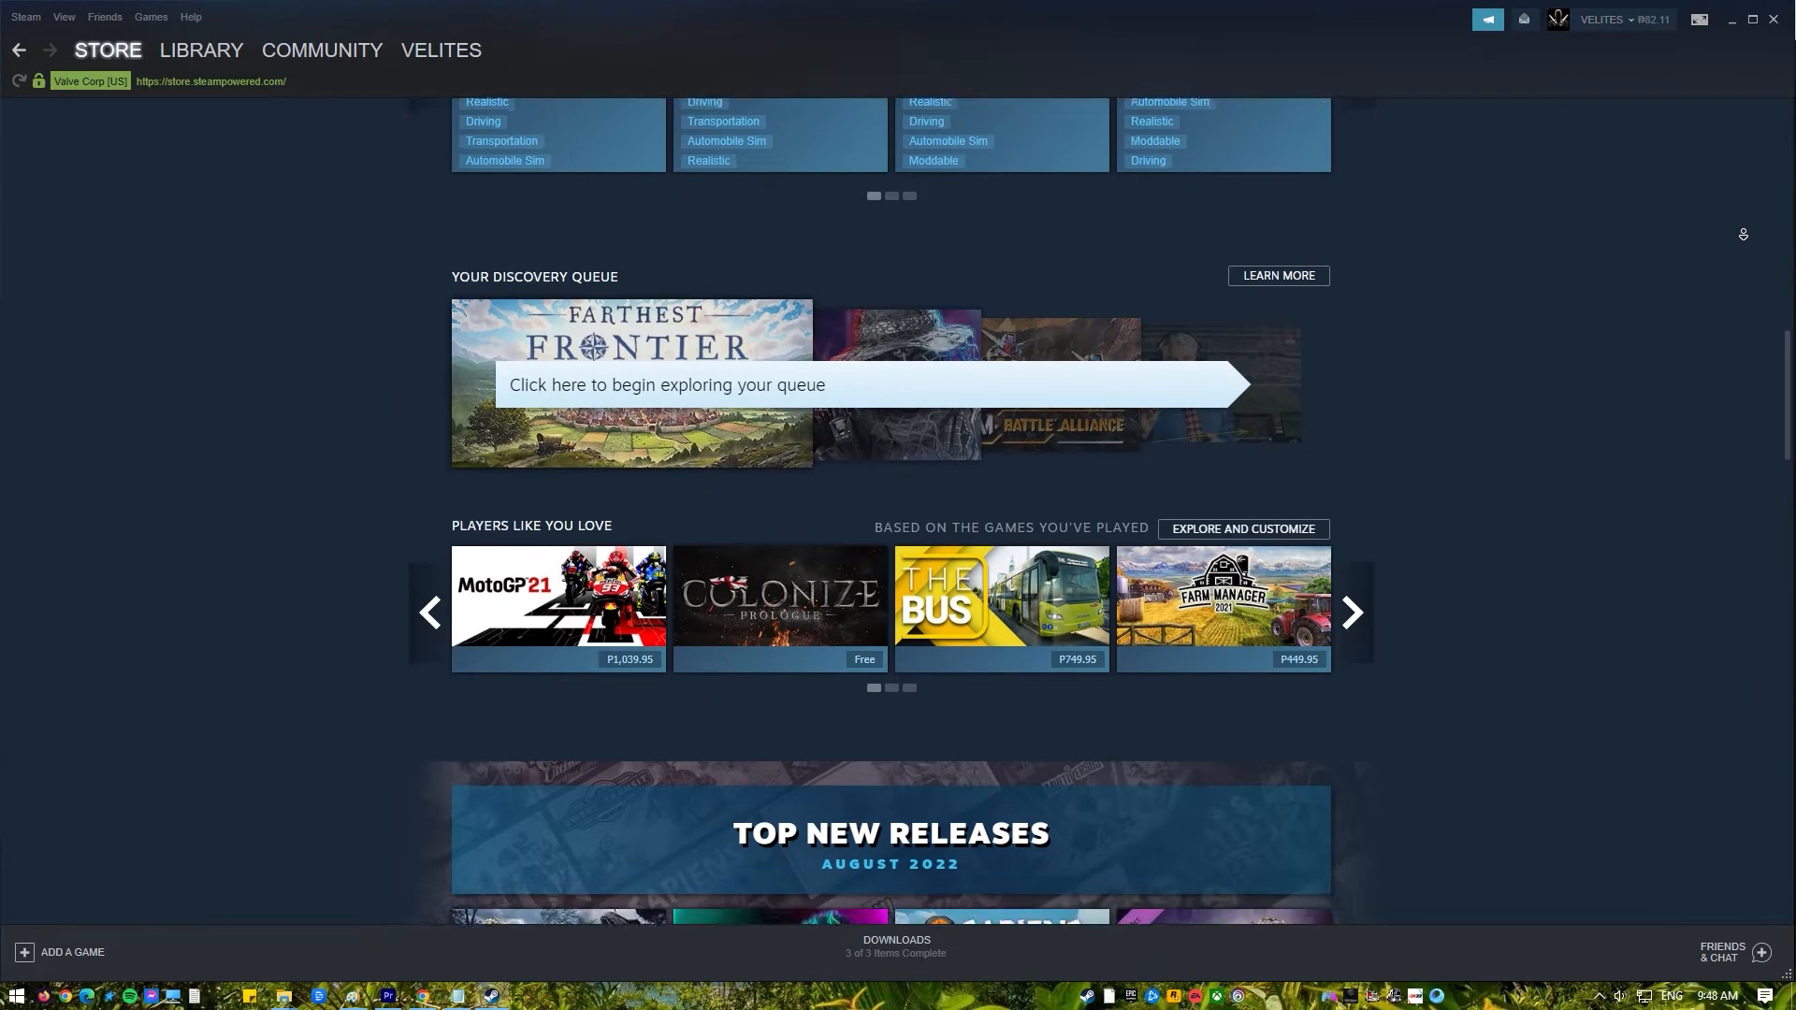
{"action": "scroll", "scroll_direction": "down", "scroll_amount": 3}
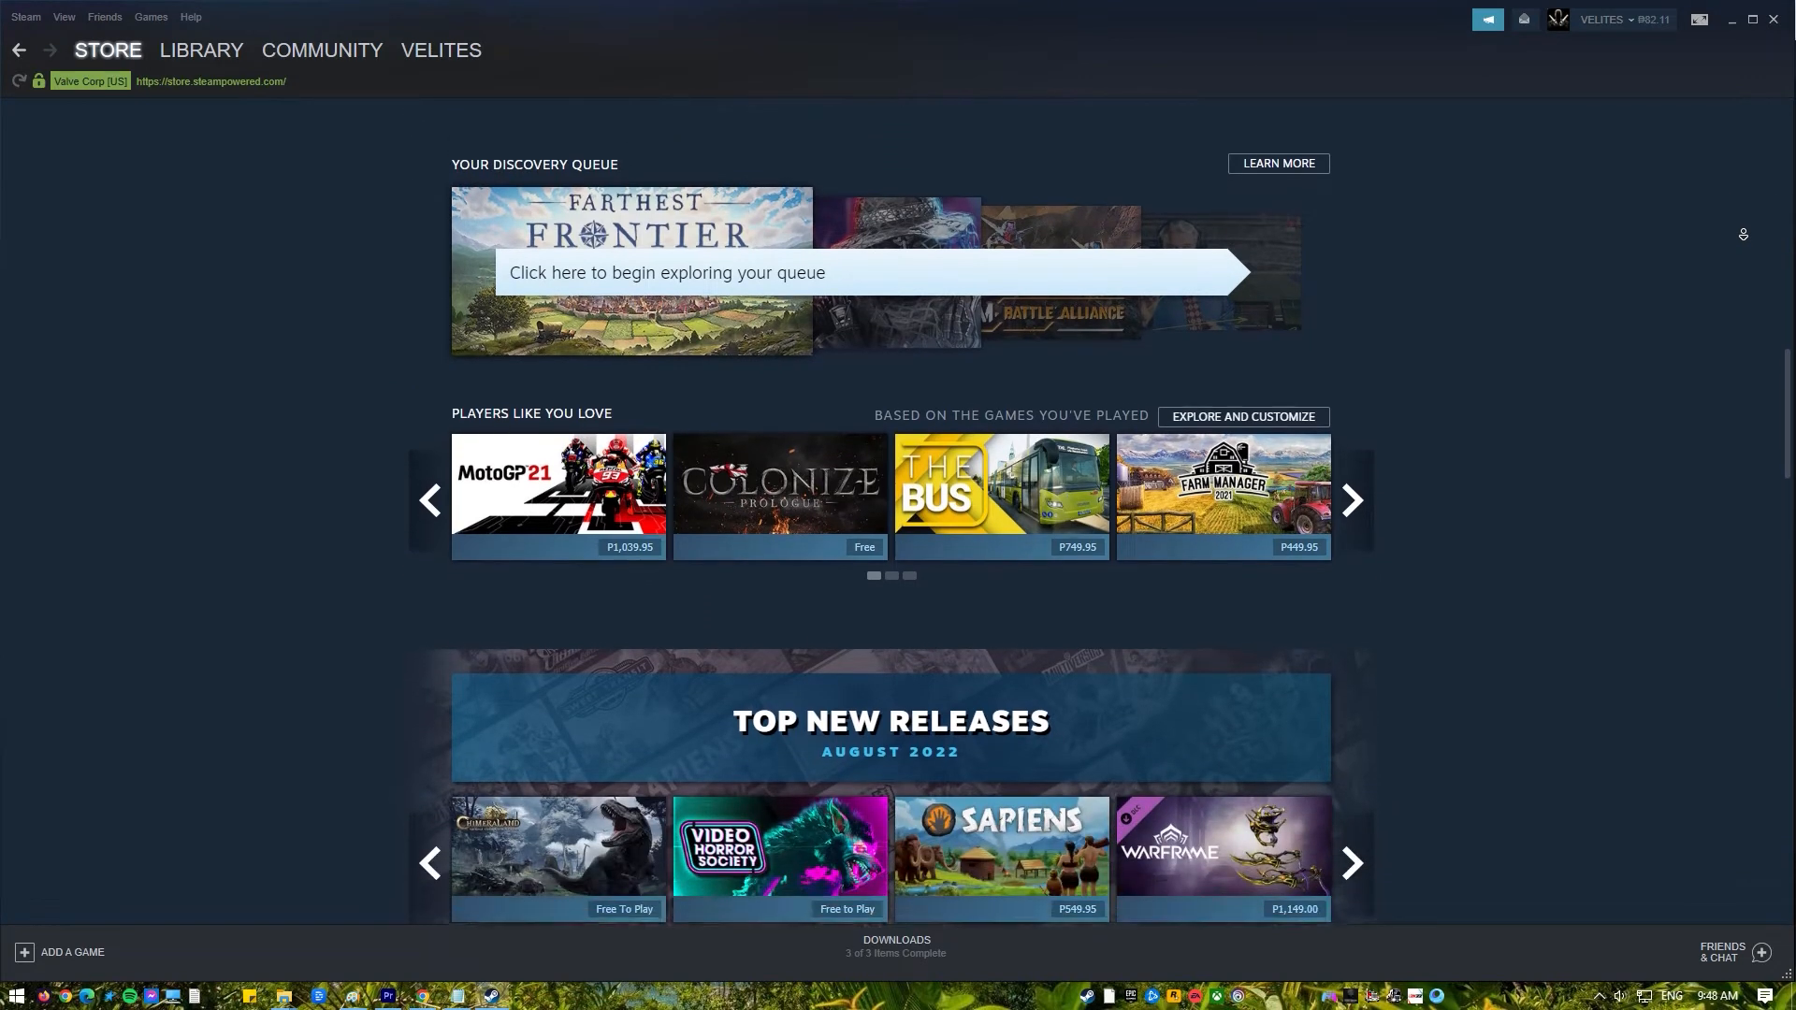
{"action": "scroll", "scroll_direction": "down", "scroll_amount": 3}
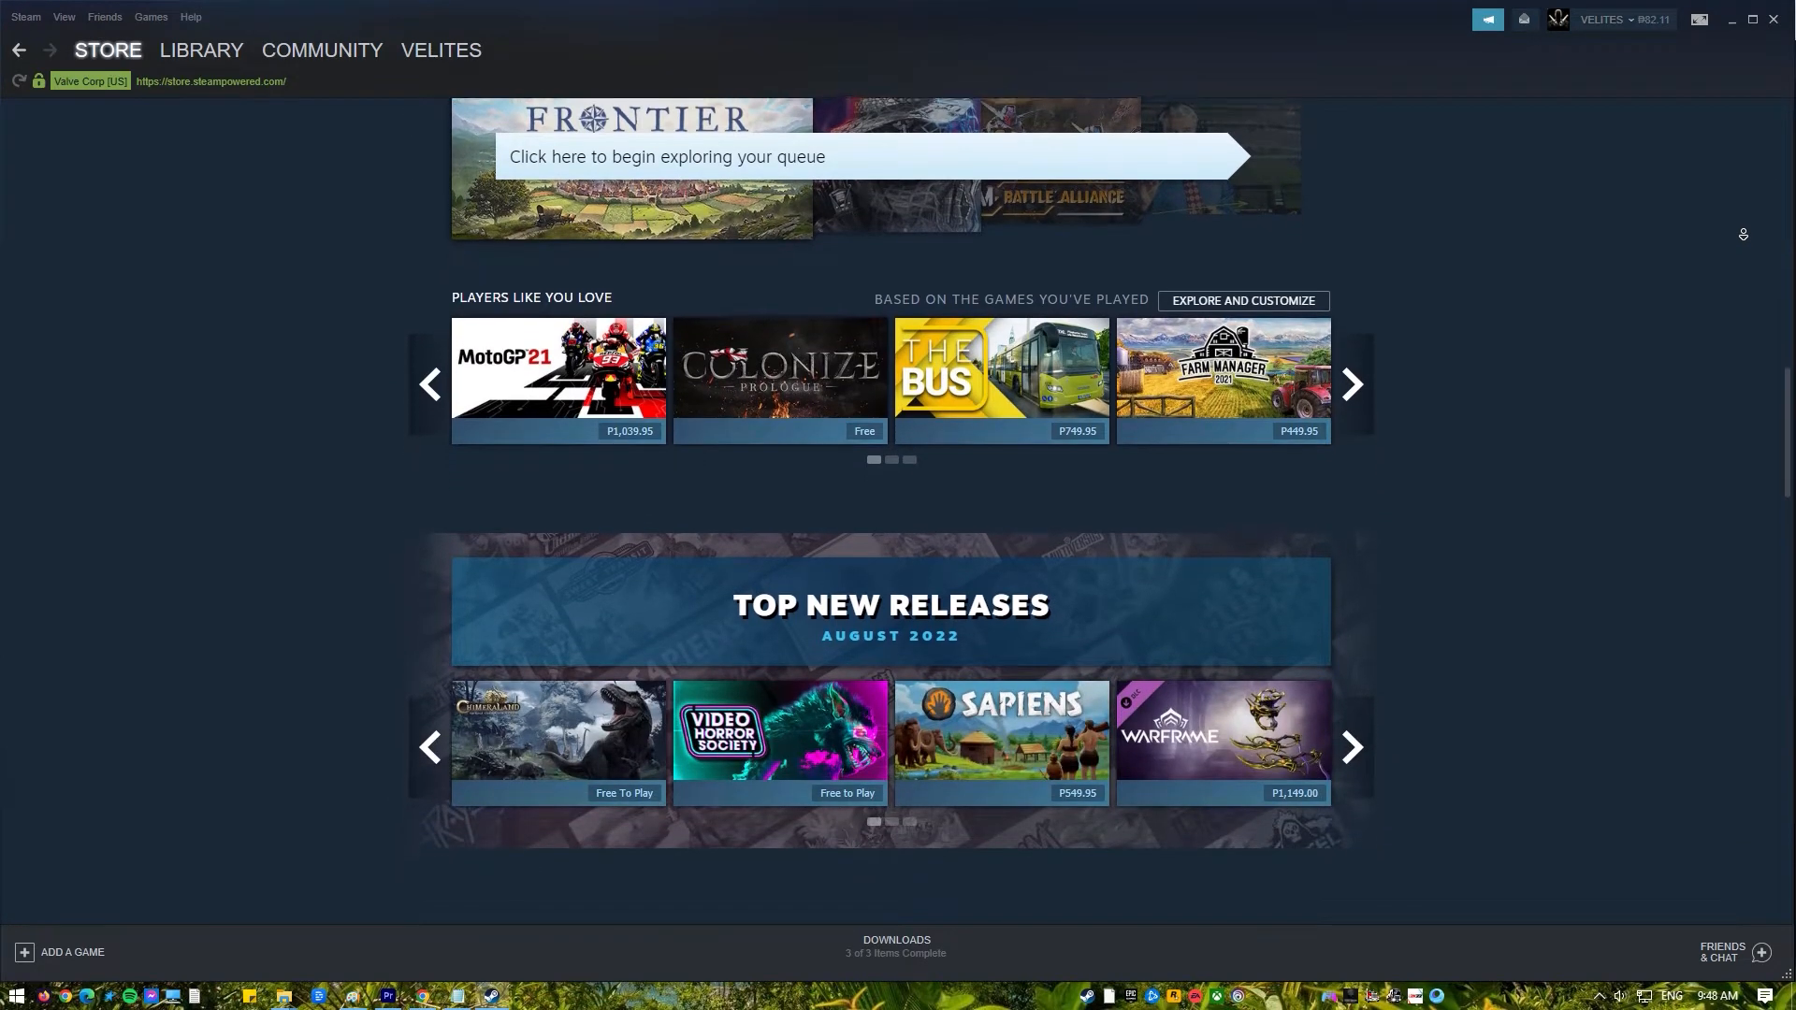
{"action": "scroll", "scroll_direction": "down", "scroll_amount": 3}
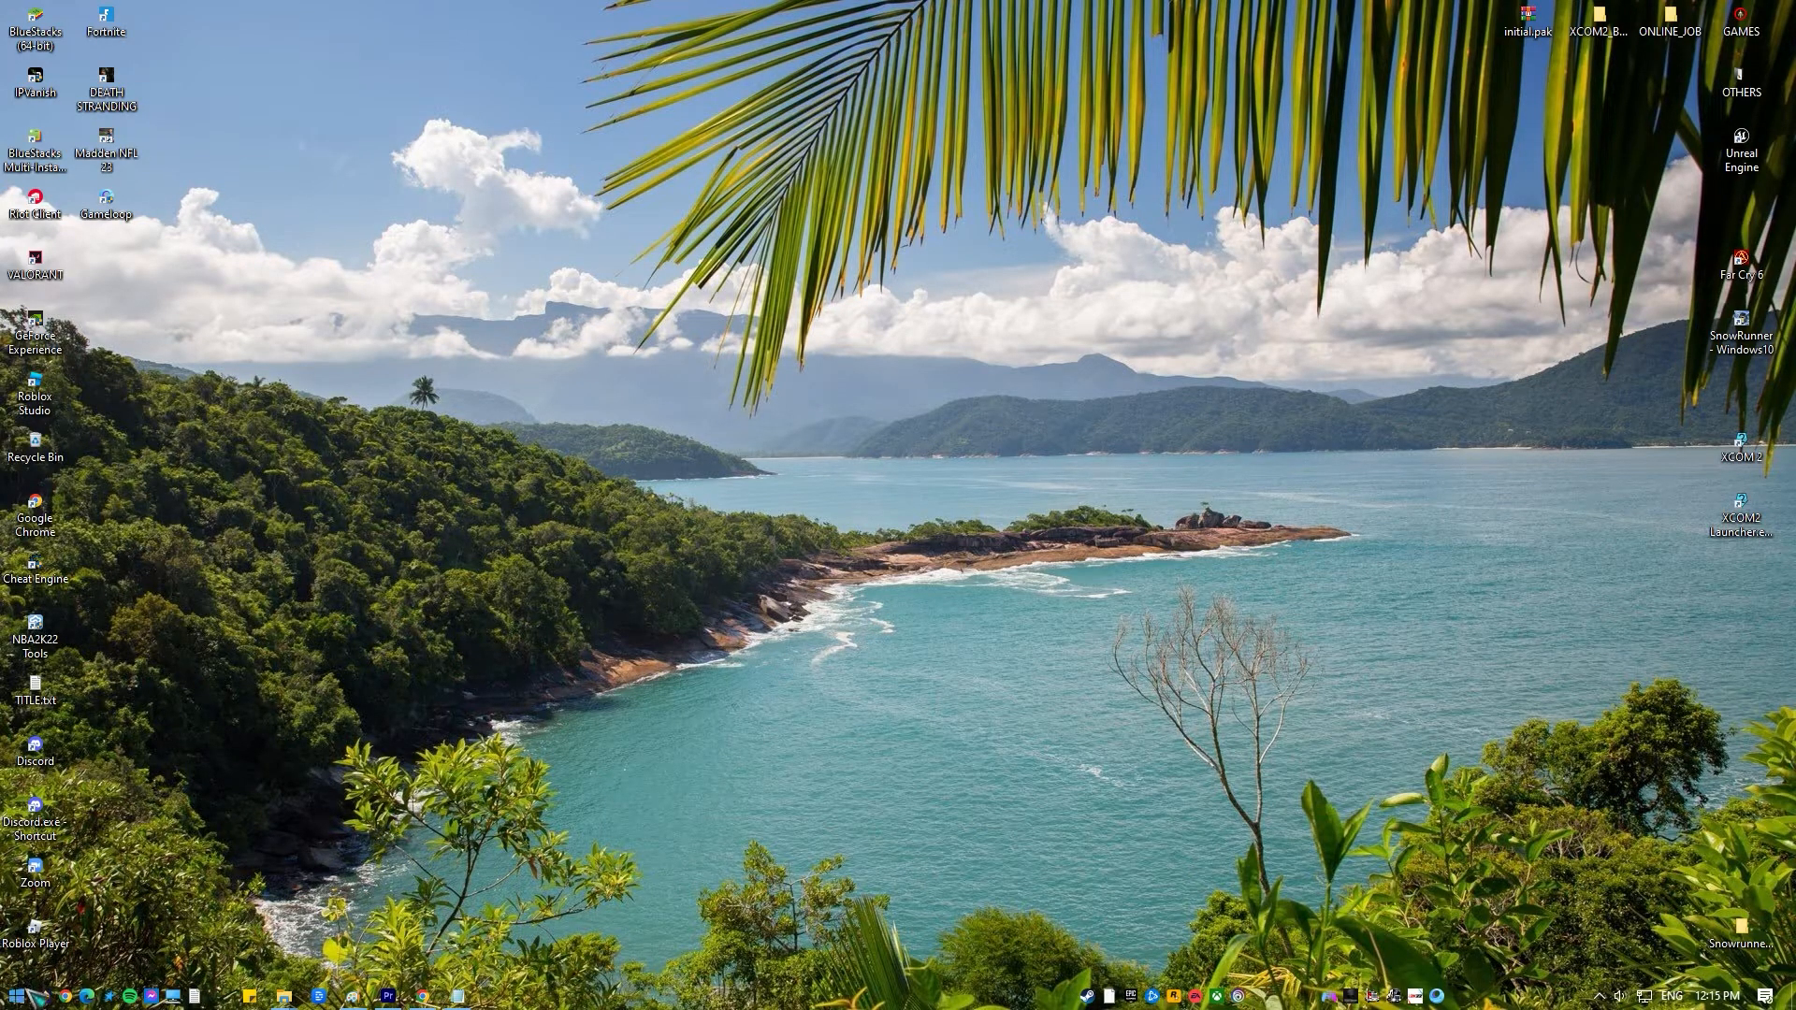
- Bring Steam forward, switch to the Library, and open XCOM 2's context menu
{"action": "left_click", "coordinate": [14, 992]}
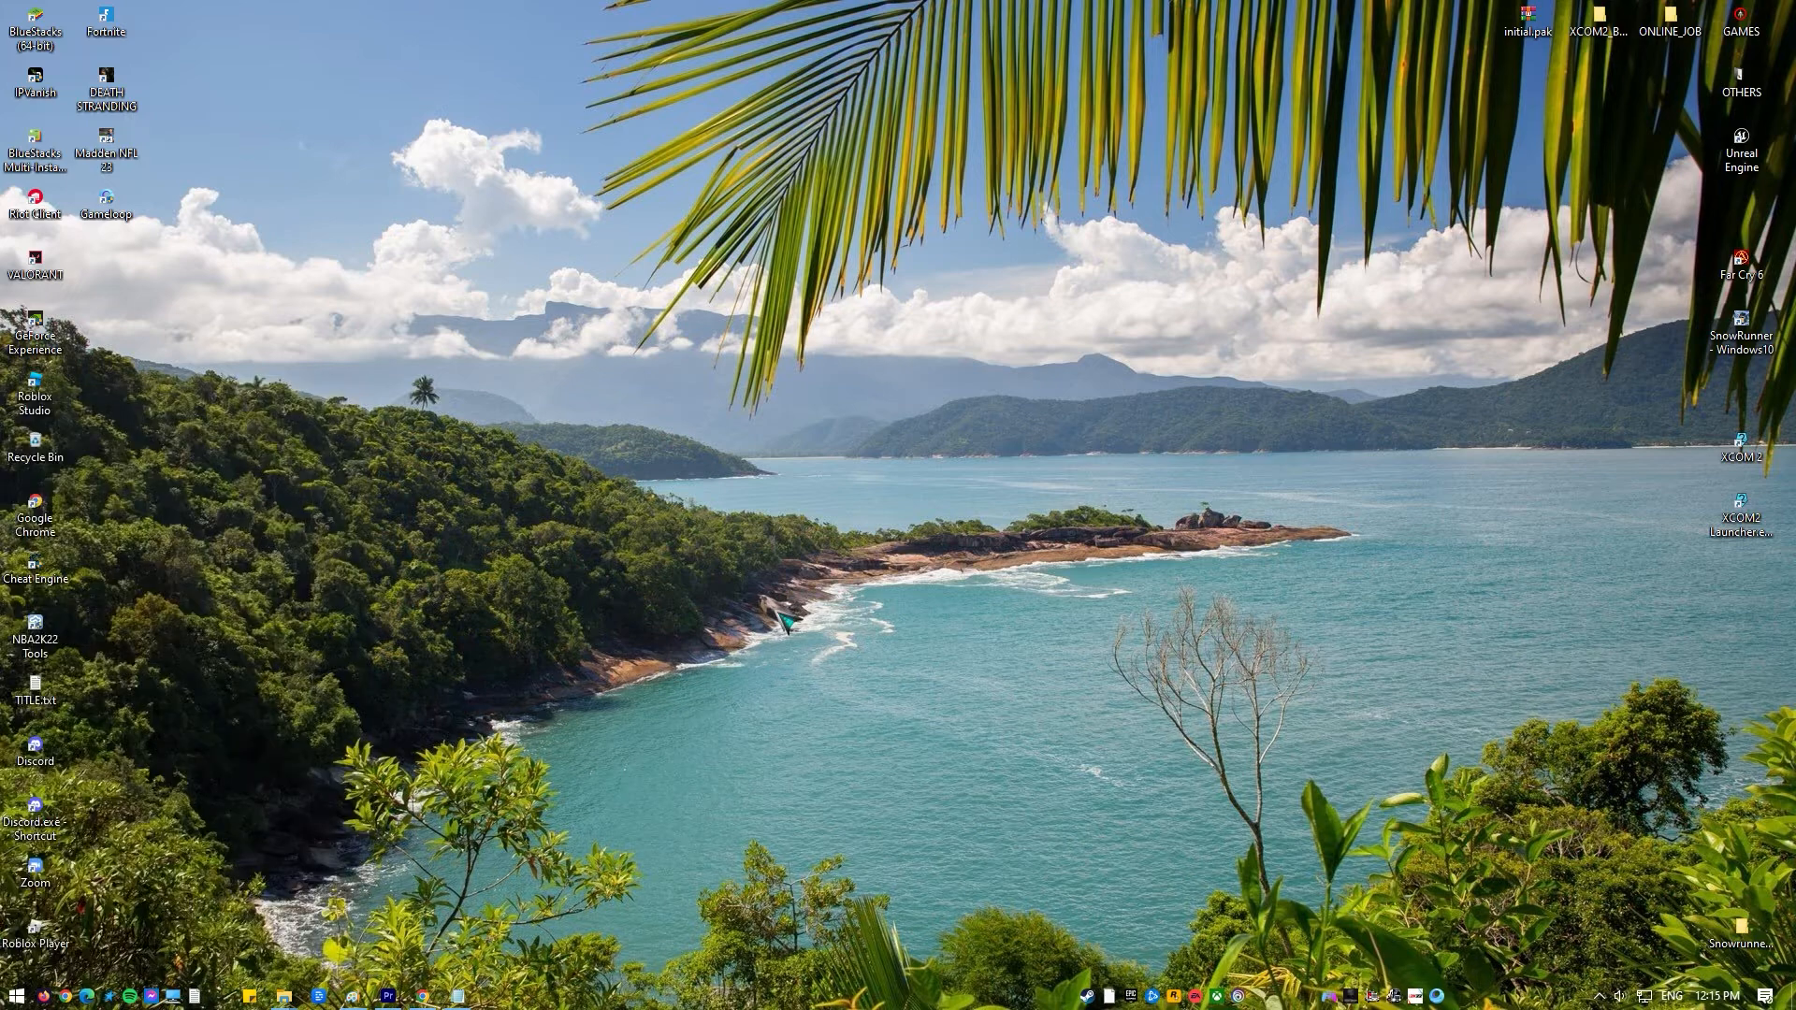
{"action": "left_click", "coordinate": [1220, 995]}
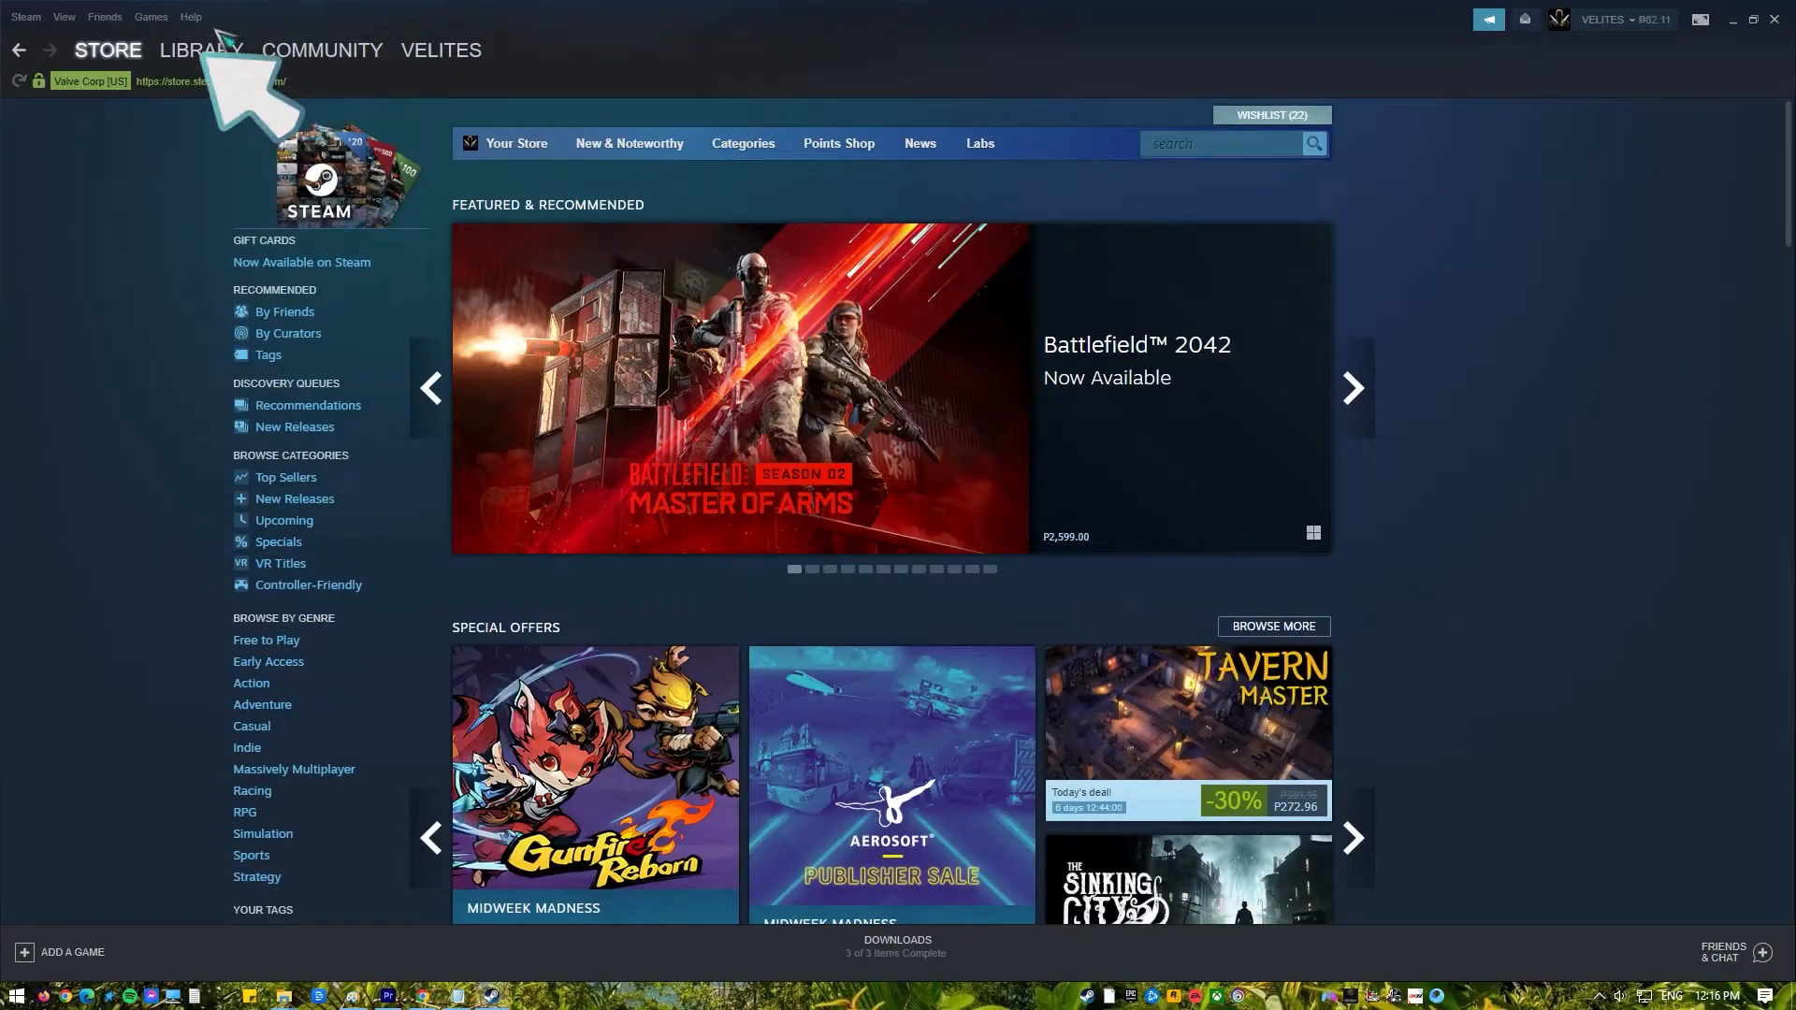
{"action": "left_click", "coordinate": [200, 50]}
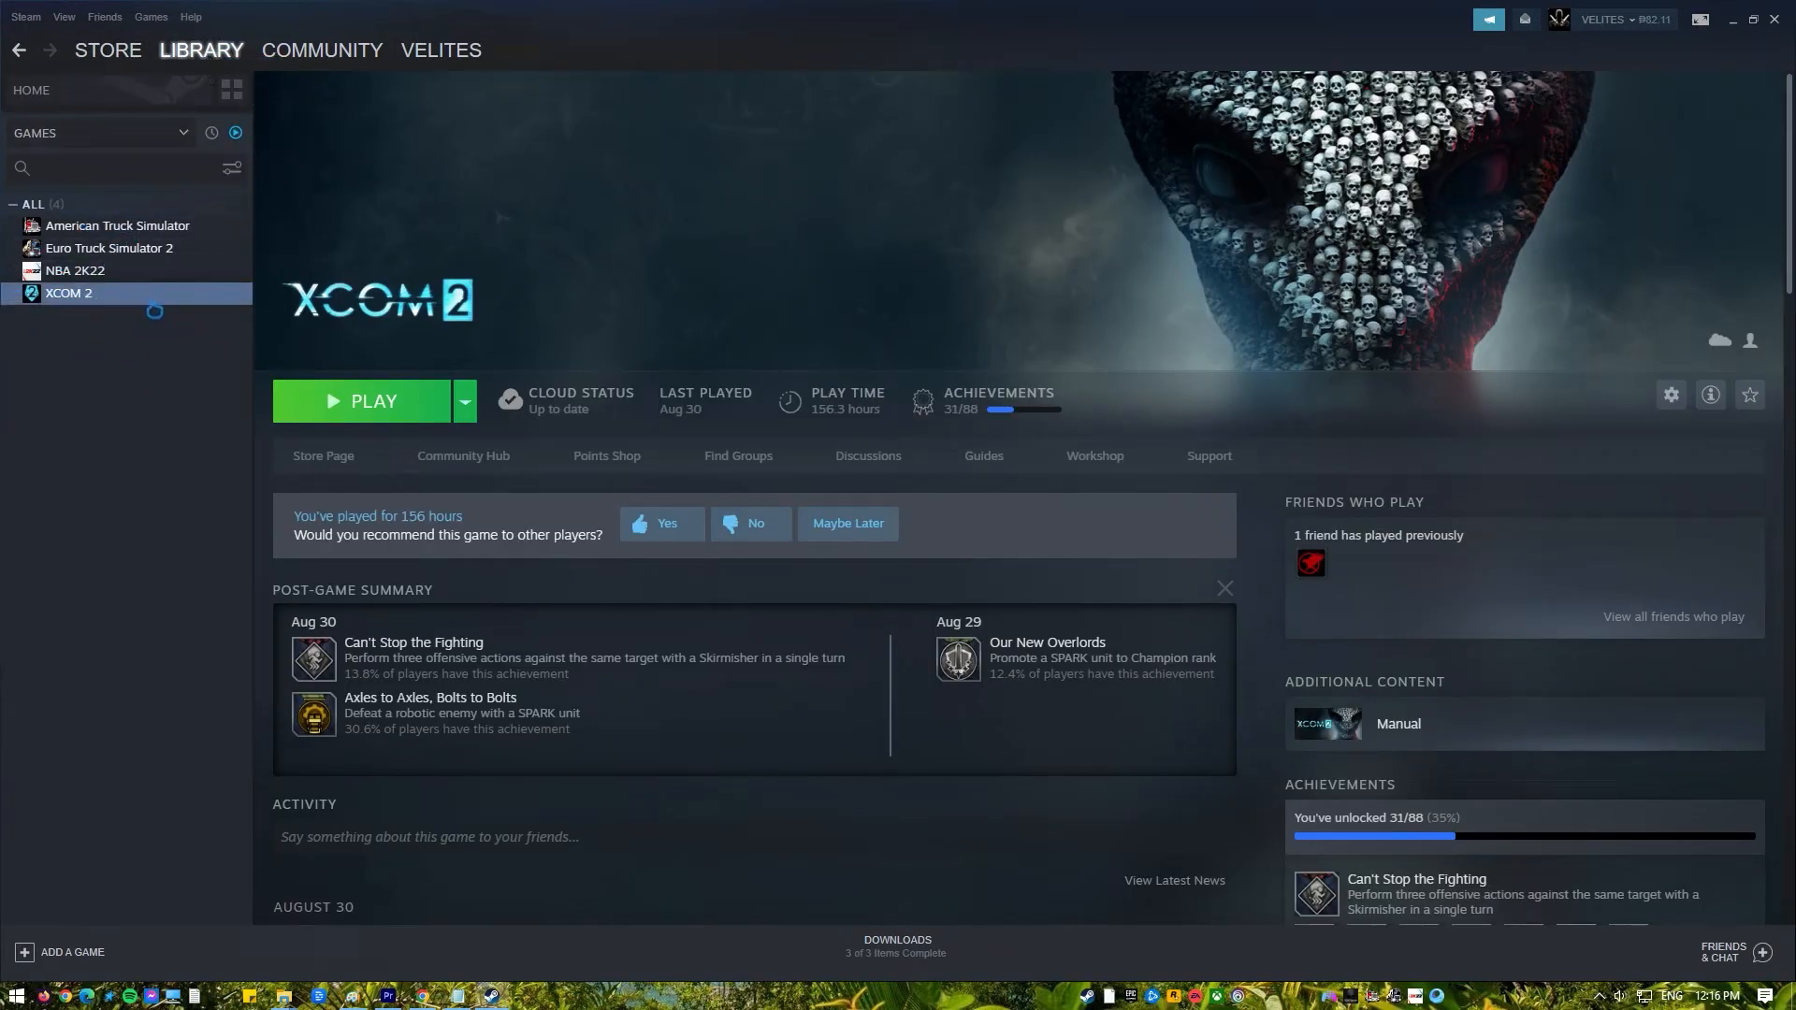
{"action": "right_click", "coordinate": [68, 292]}
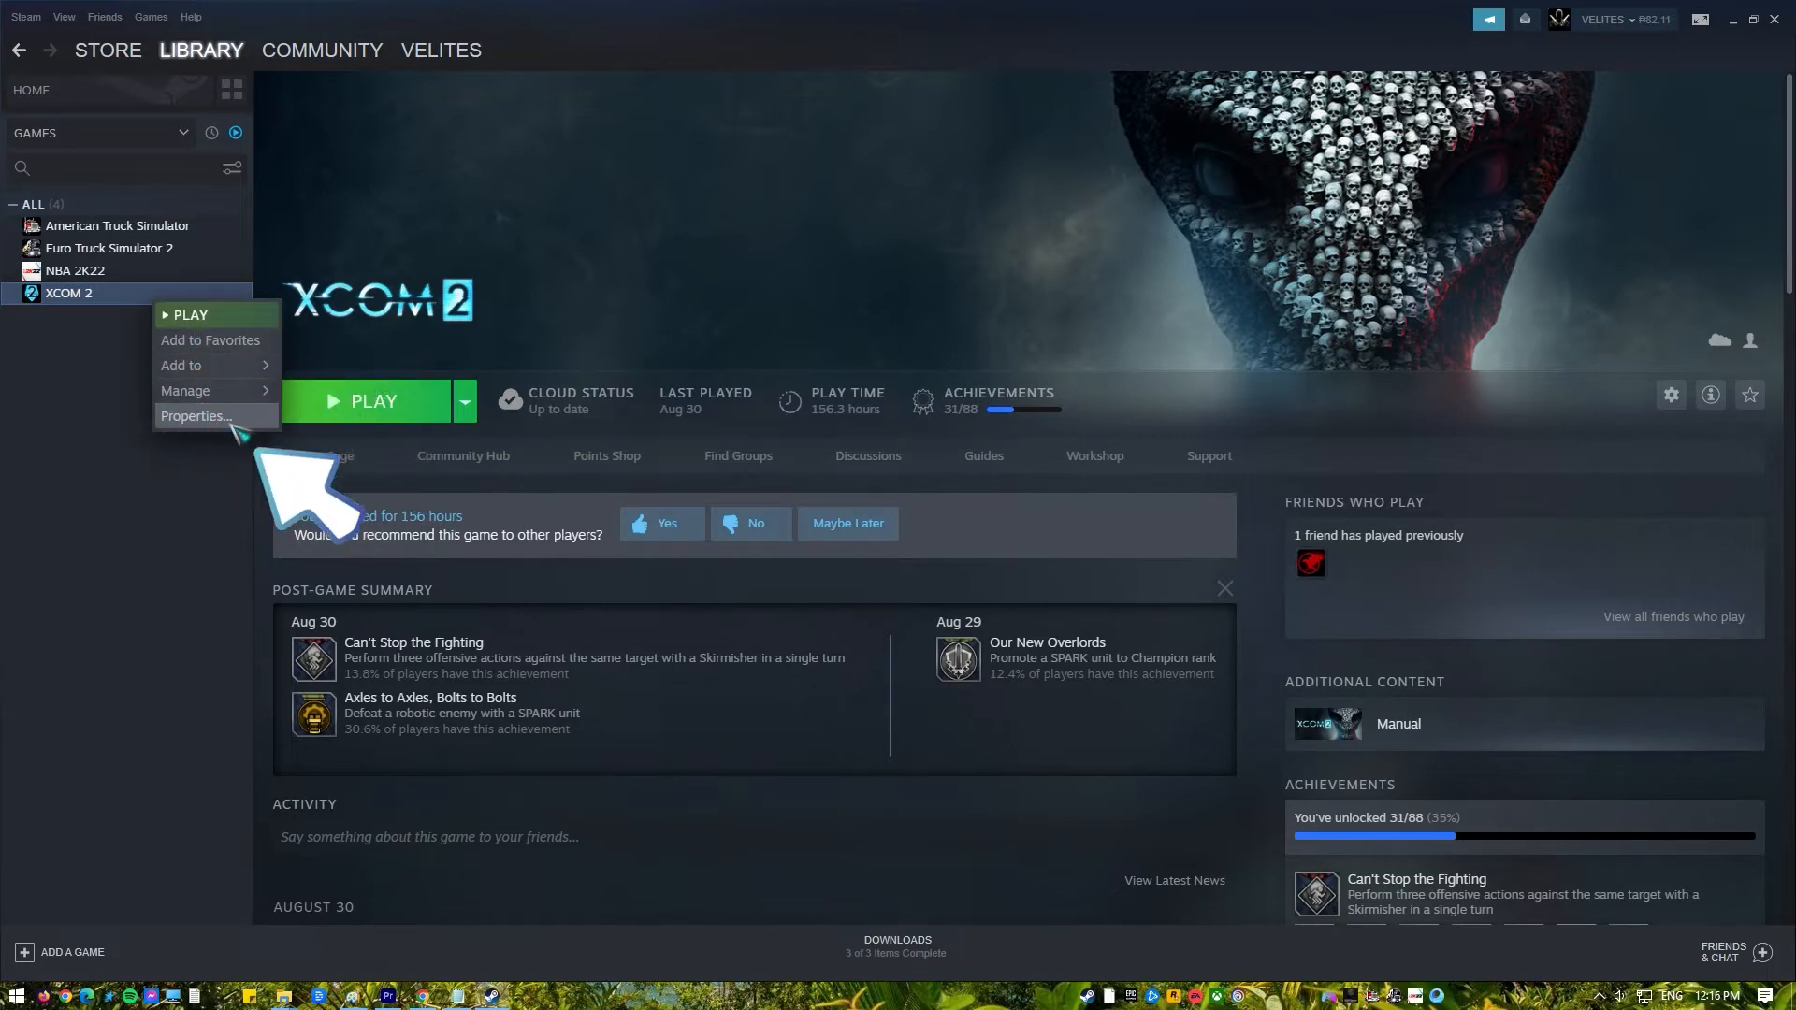
- Open XCOM 2's Properties dialog and switch it to the Local Files section
{"action": "left_click", "coordinate": [194, 415]}
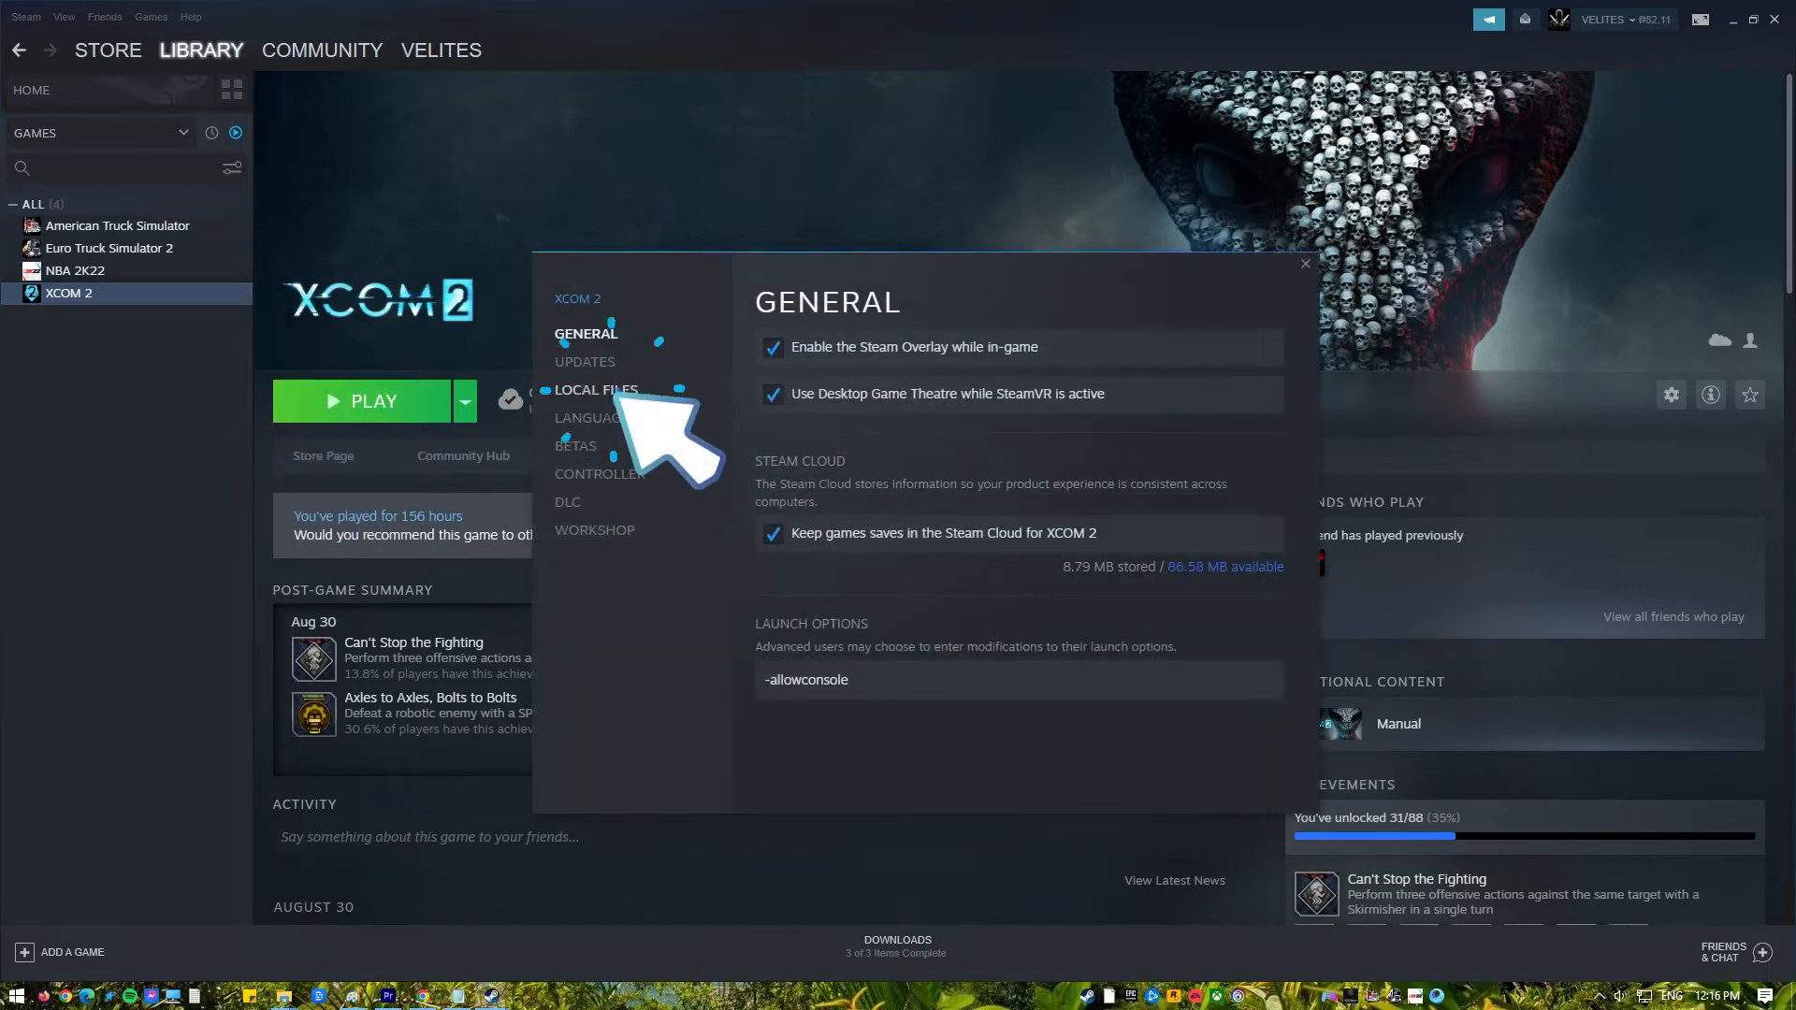
{"action": "left_click", "coordinate": [595, 389]}
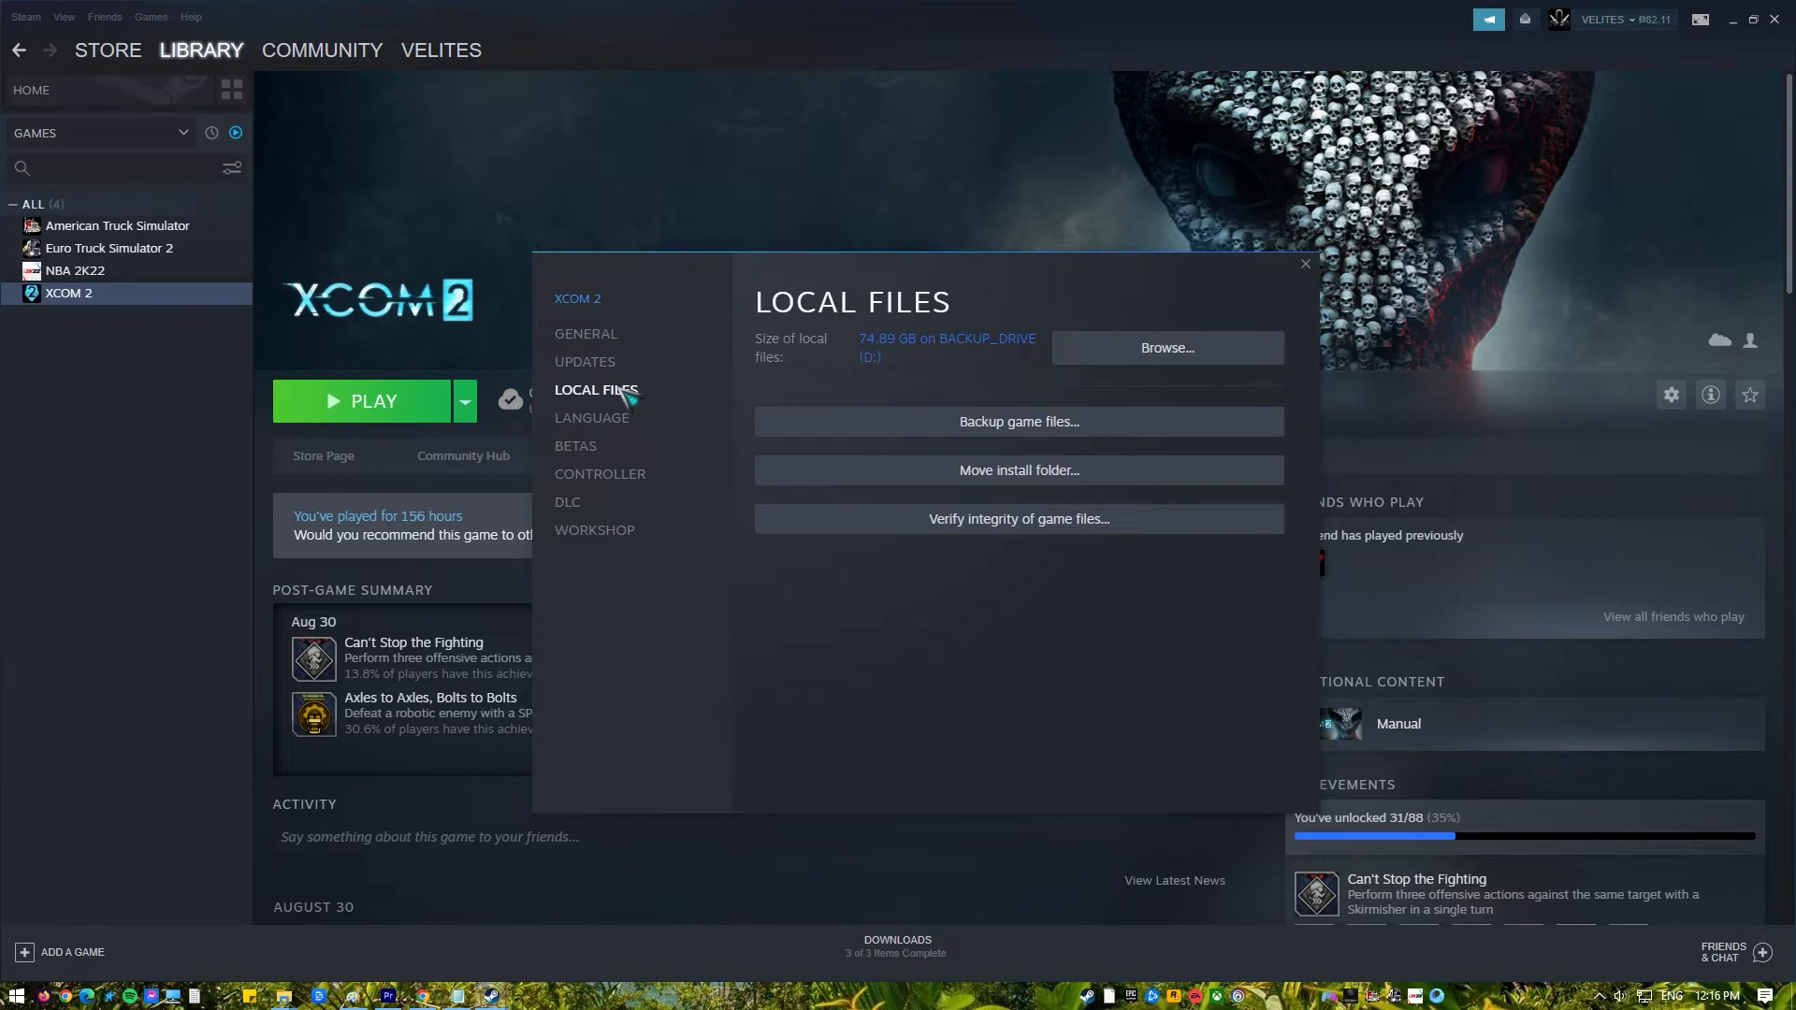
{"action": "left_click", "coordinate": [1016, 519]}
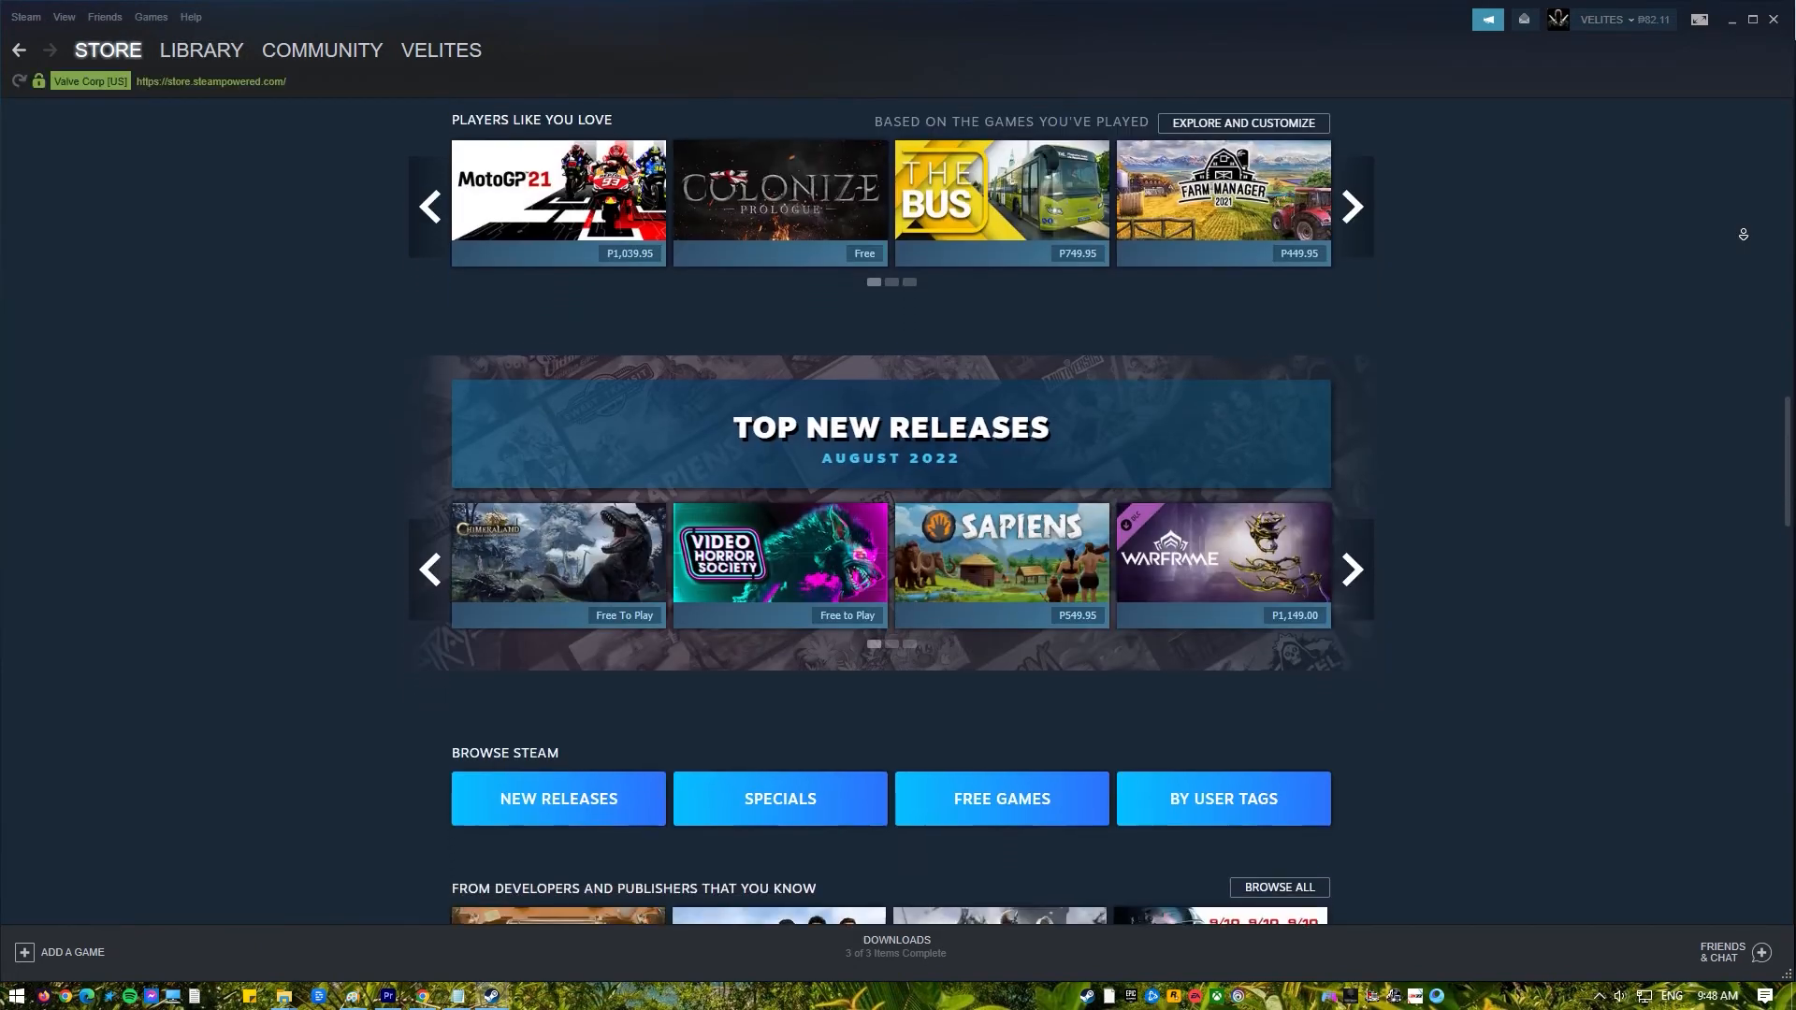
{"action": "scroll", "scroll_direction": "down", "scroll_amount": 3}
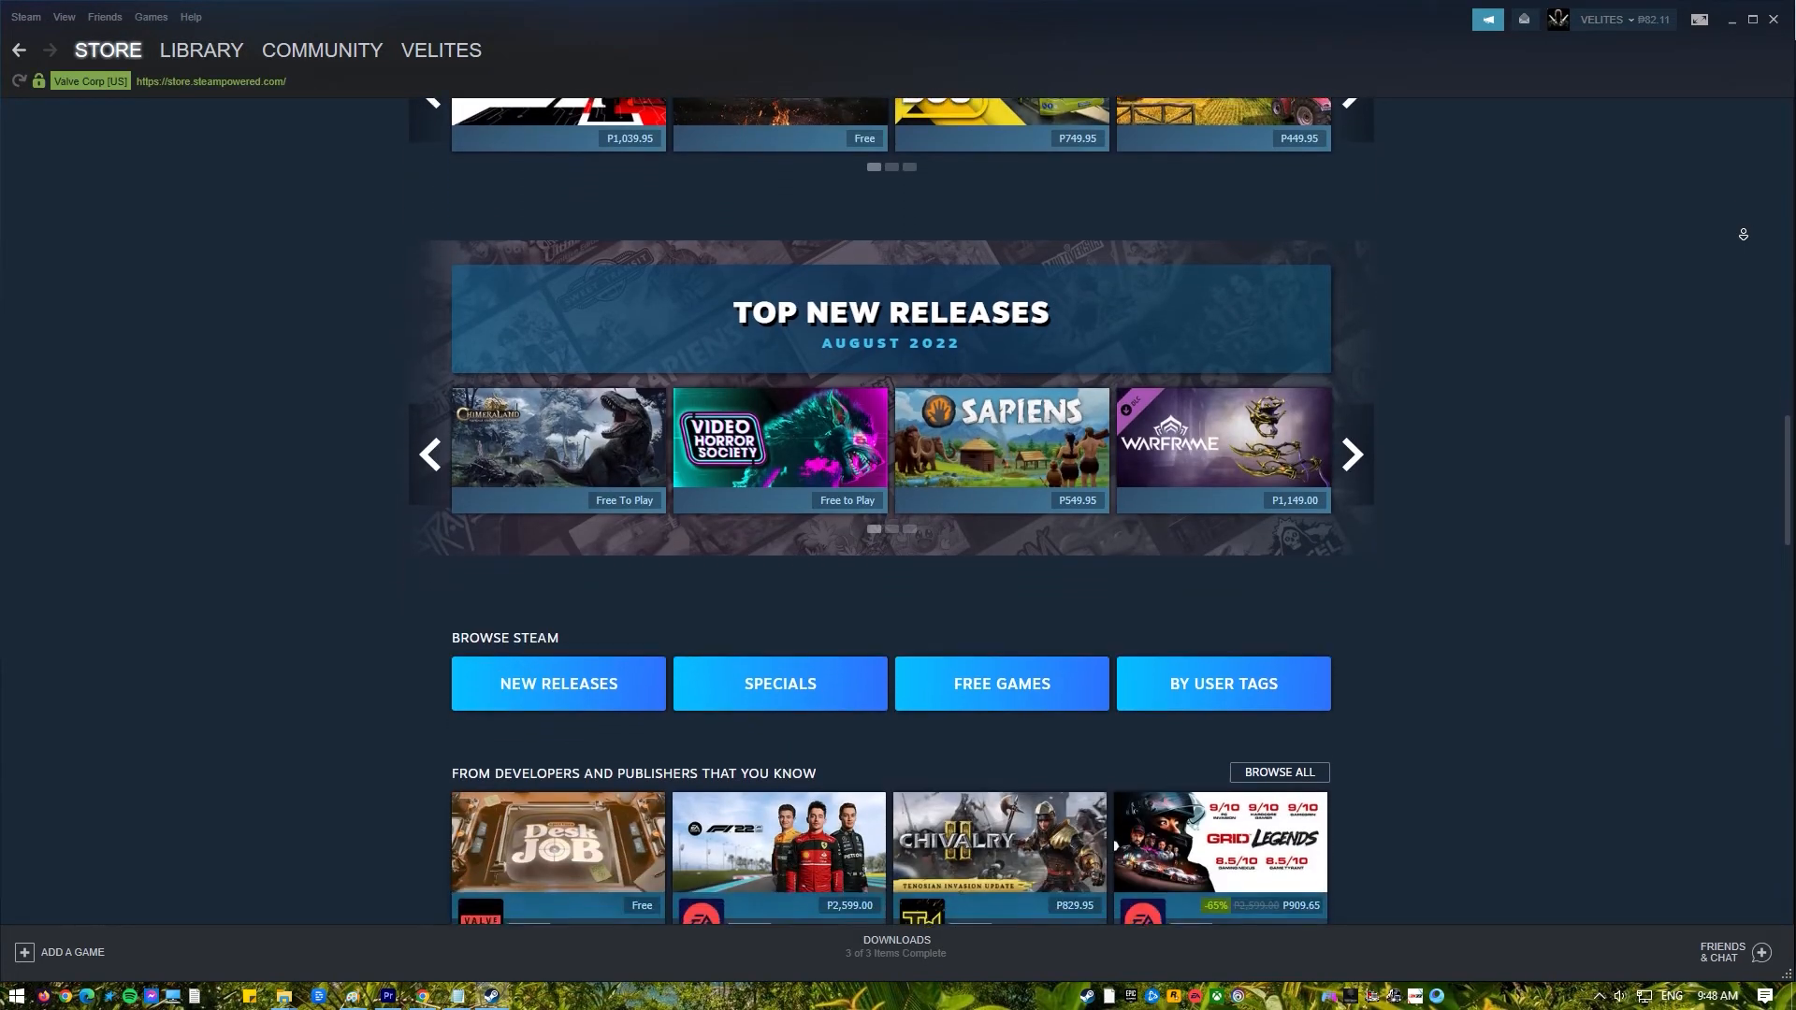
{"action": "scroll", "scroll_direction": "down", "scroll_amount": 3}
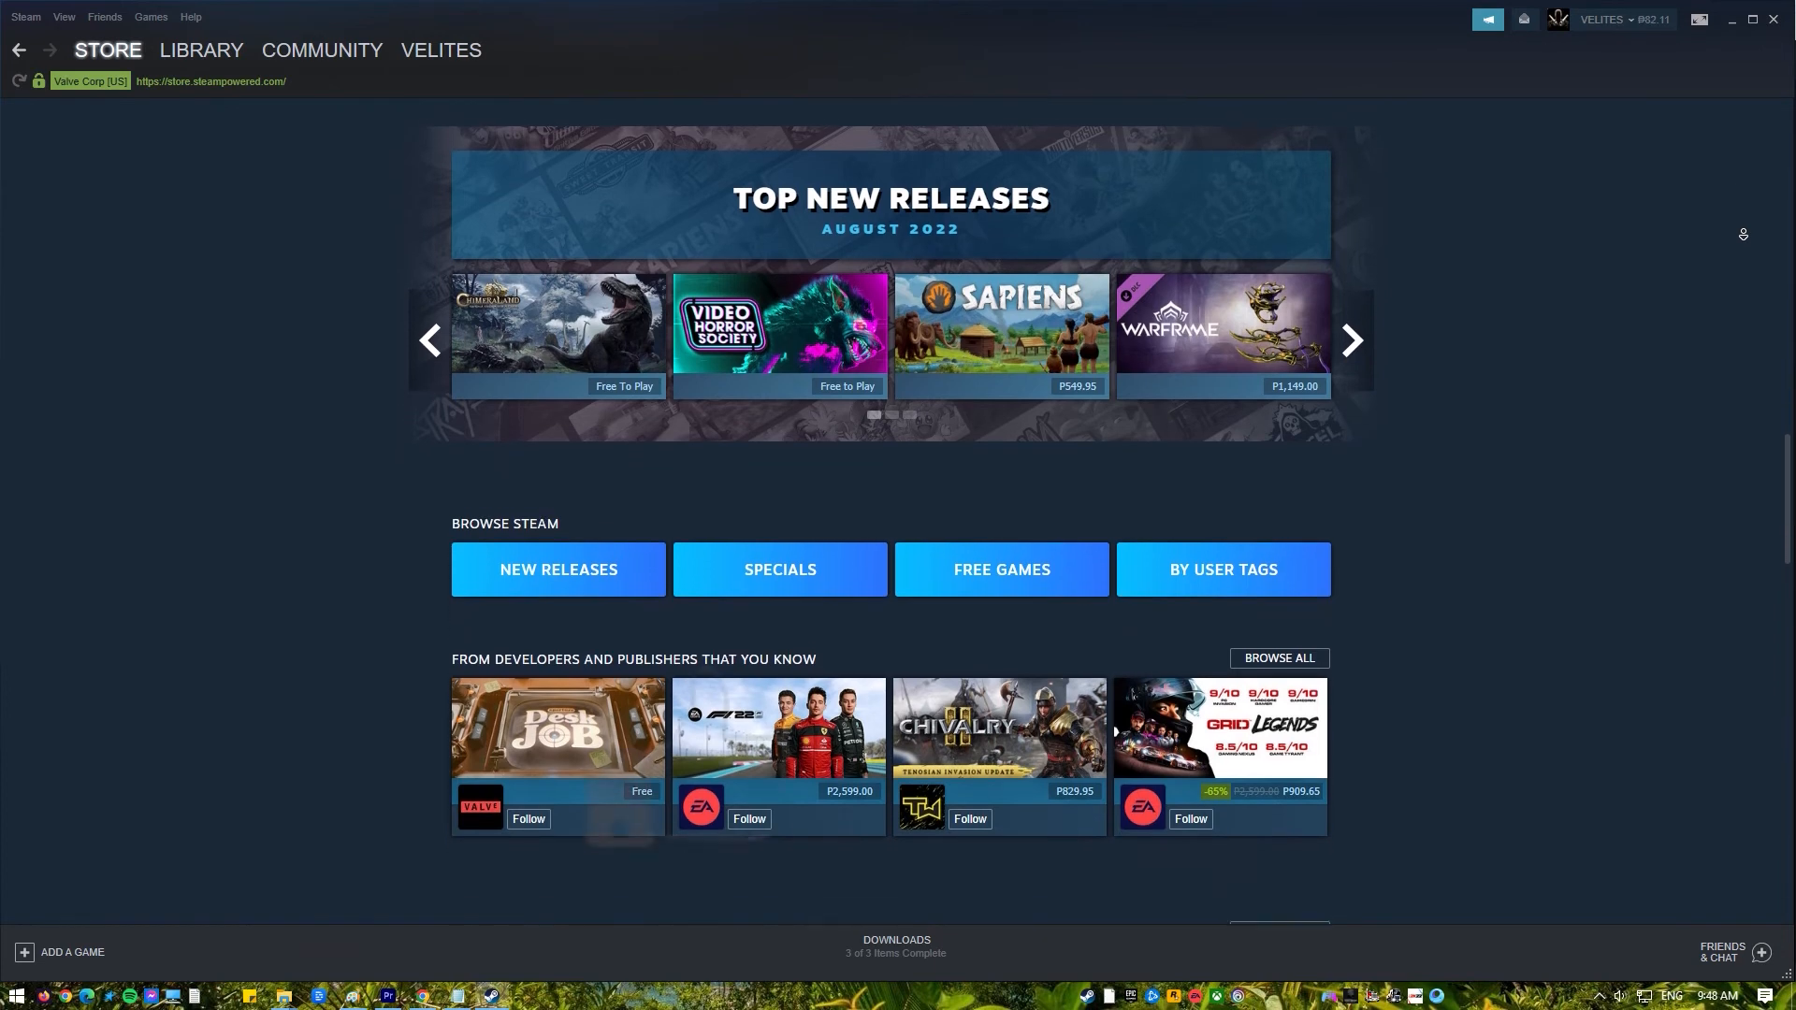
{"action": "scroll", "scroll_direction": "down", "scroll_amount": 3}
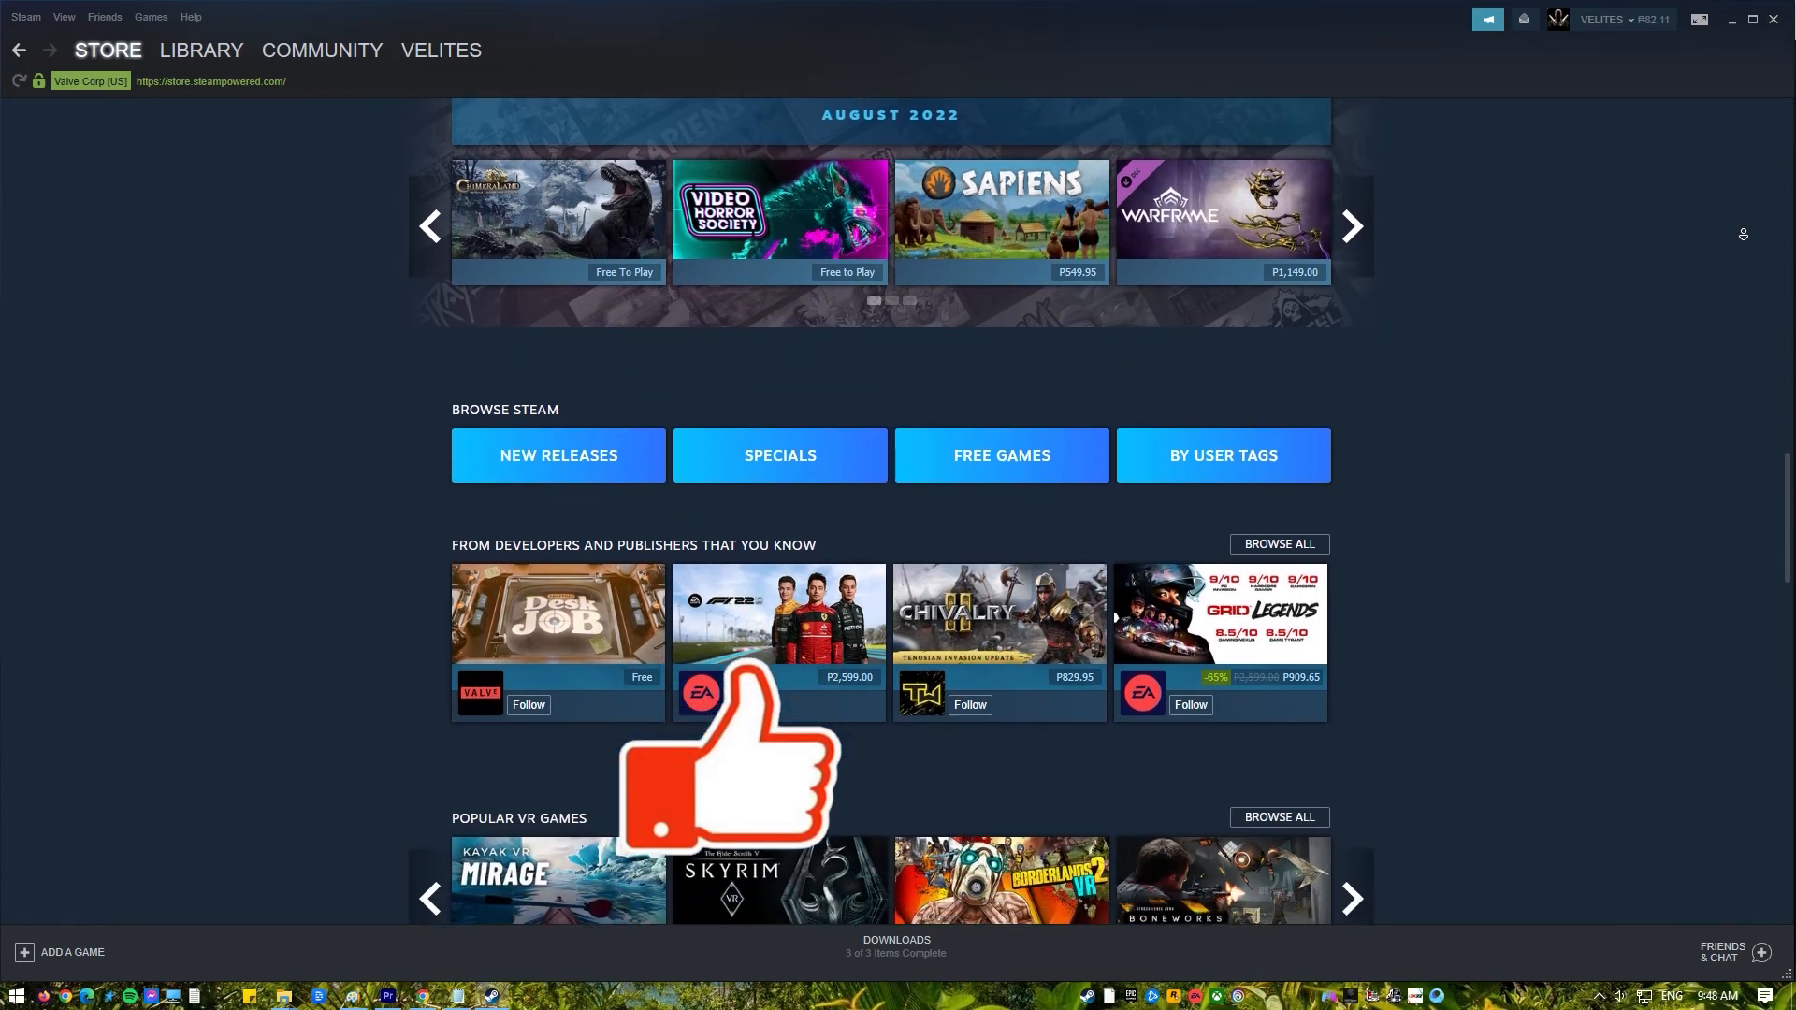